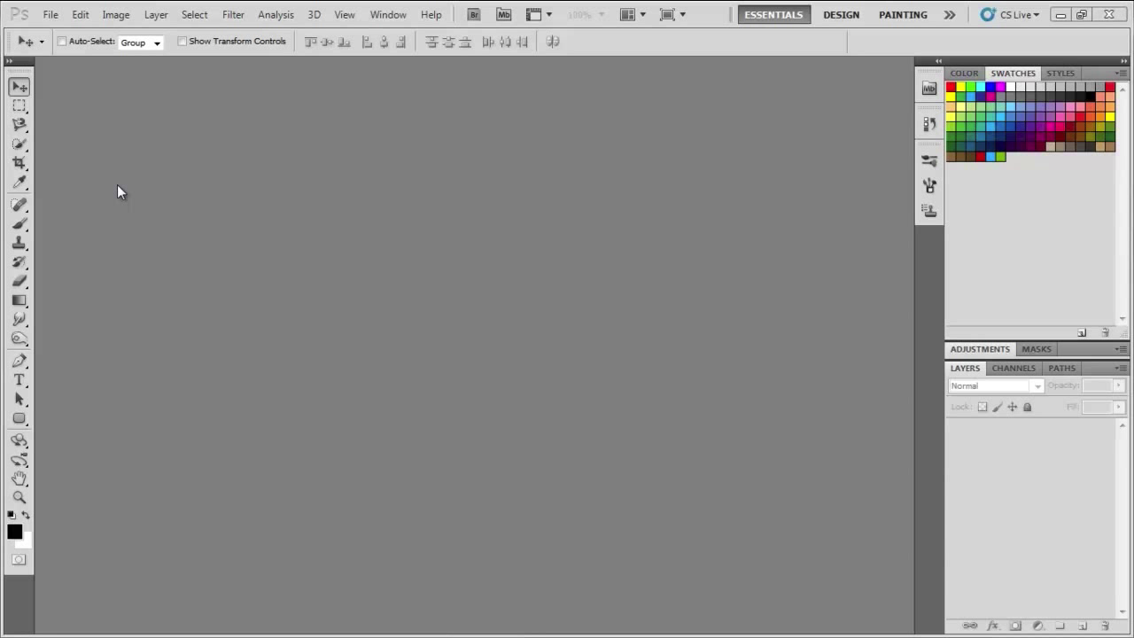
{"action": "mouse_move", "coordinate": [120, 178]}
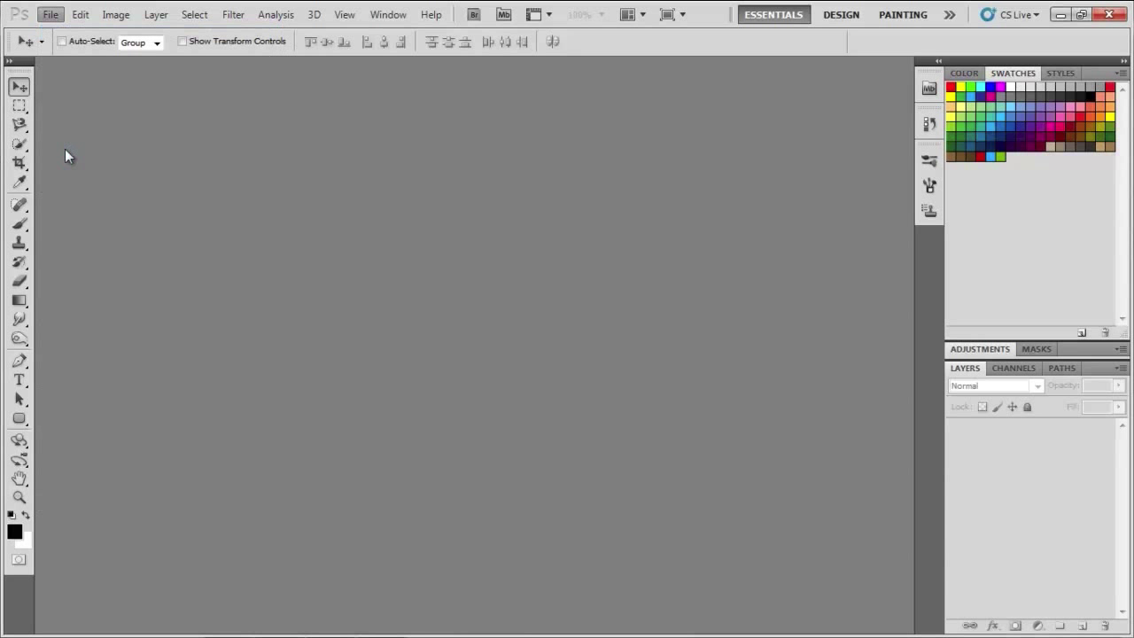
Step: Create a new 1280×720 px, 72 ppi Photoshop document with a transparent background
{"action": "left_click", "coordinate": [51, 14]}
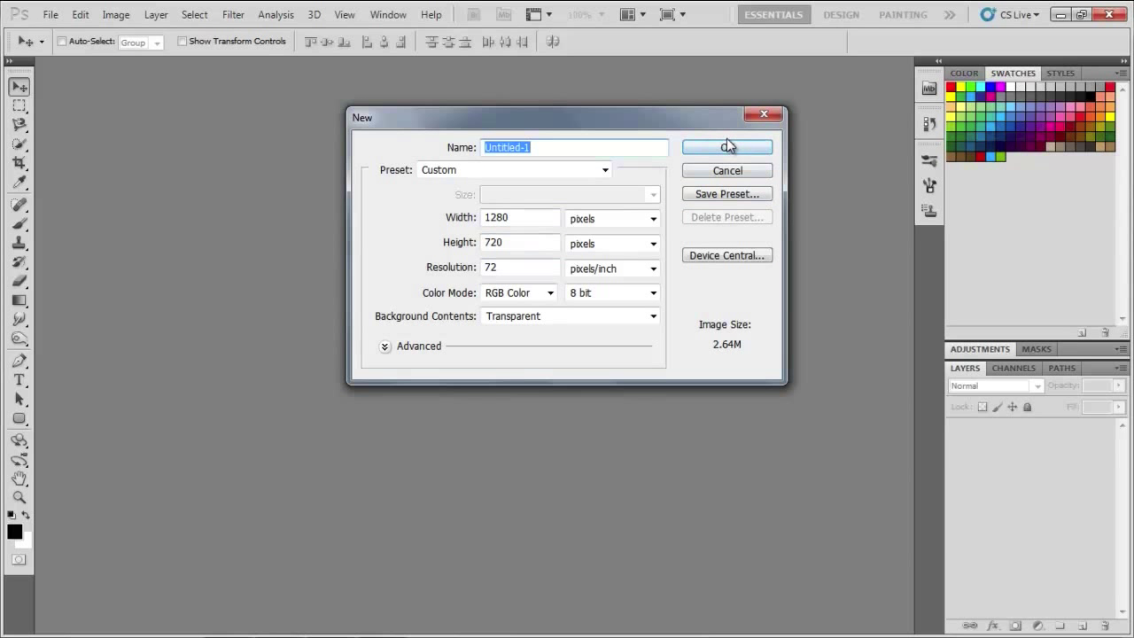
{"action": "left_click", "coordinate": [727, 147]}
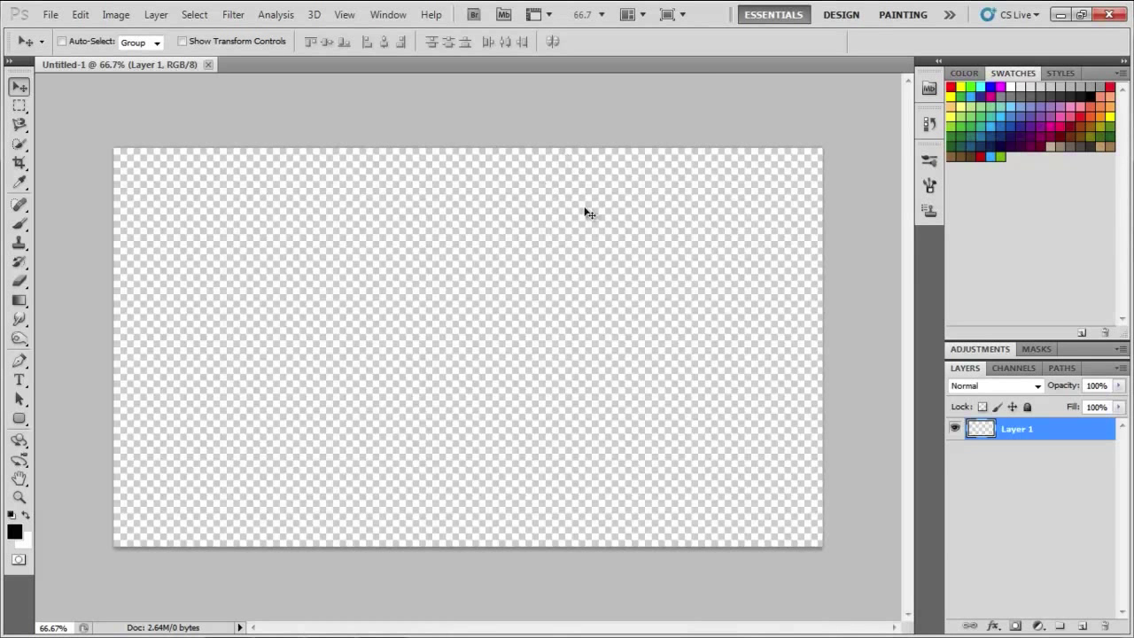
{"action": "mouse_move", "coordinate": [335, 279]}
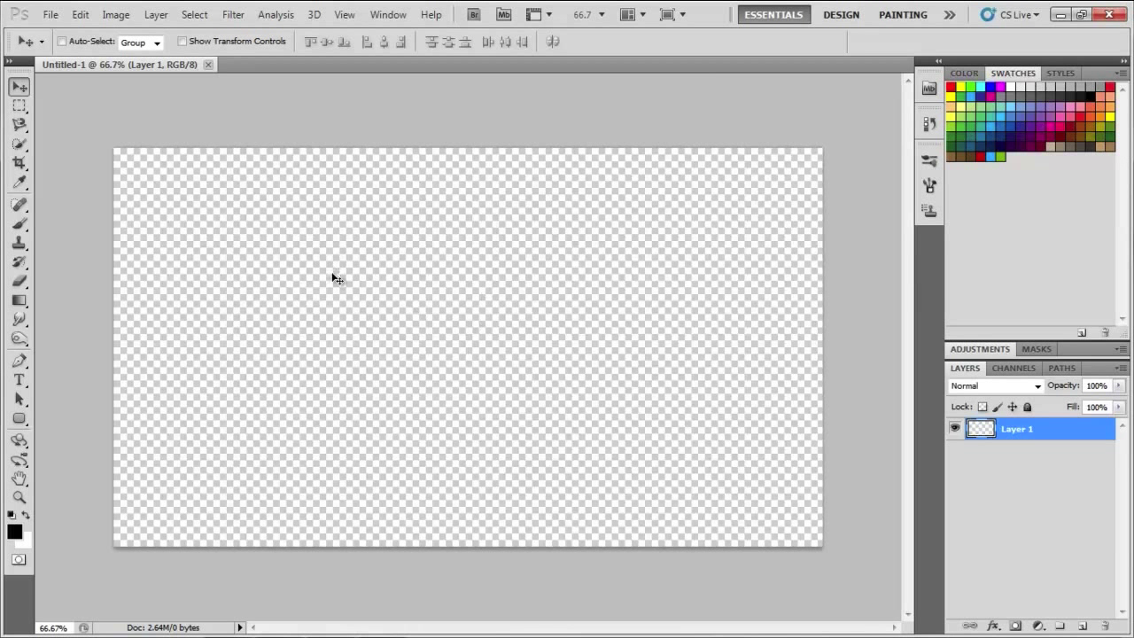
{"action": "mouse_move", "coordinate": [625, 353]}
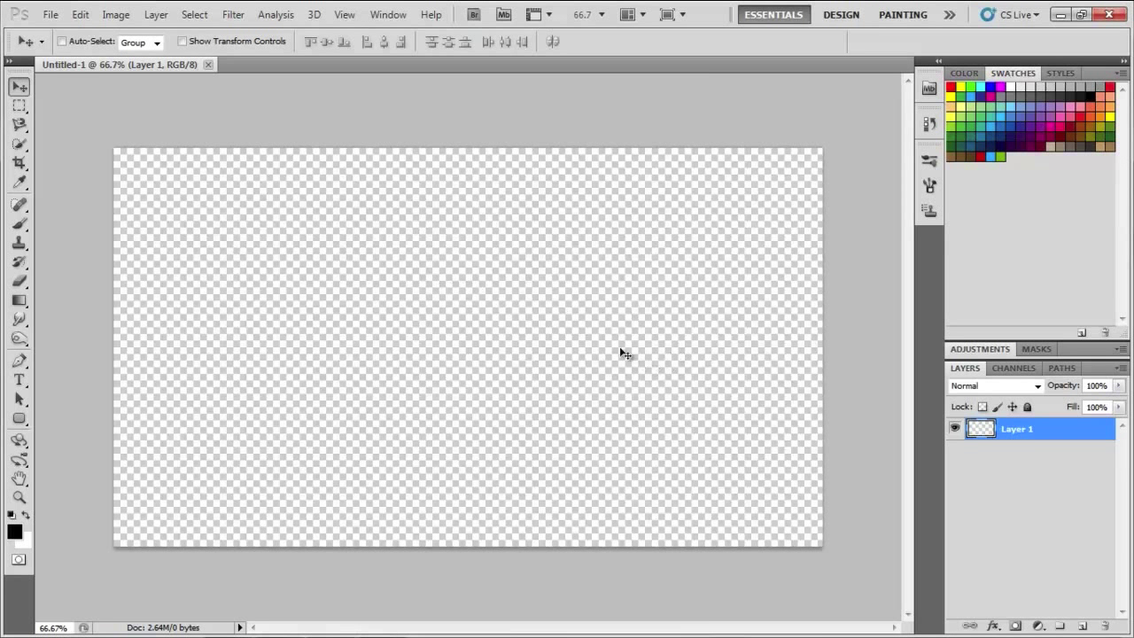
{"action": "mouse_move", "coordinate": [100, 130]}
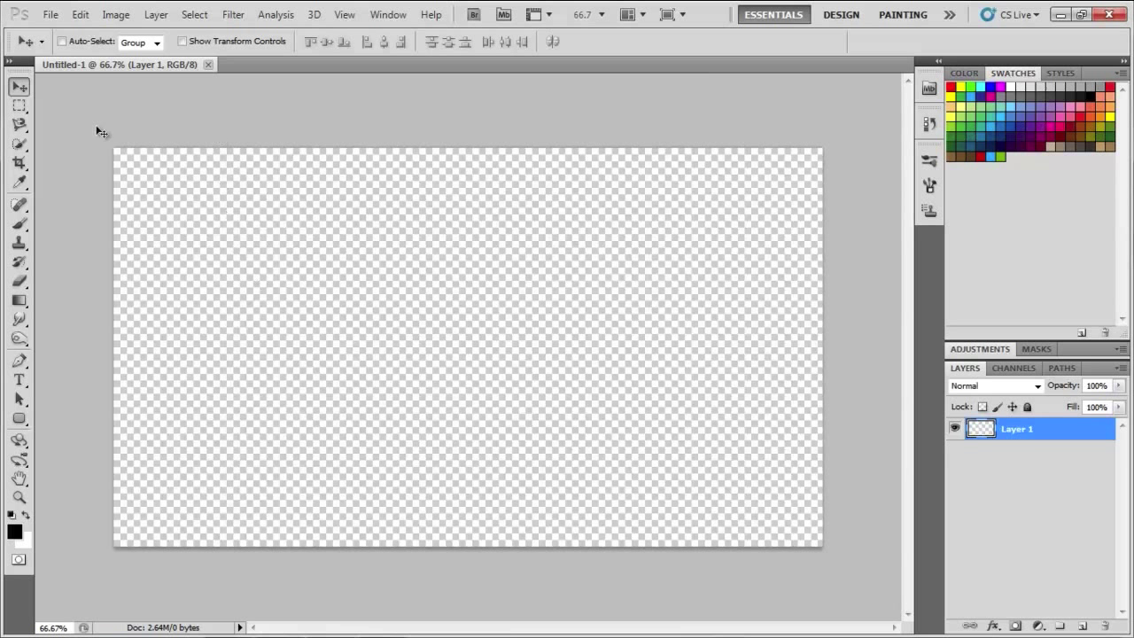
{"action": "mouse_move", "coordinate": [45, 423]}
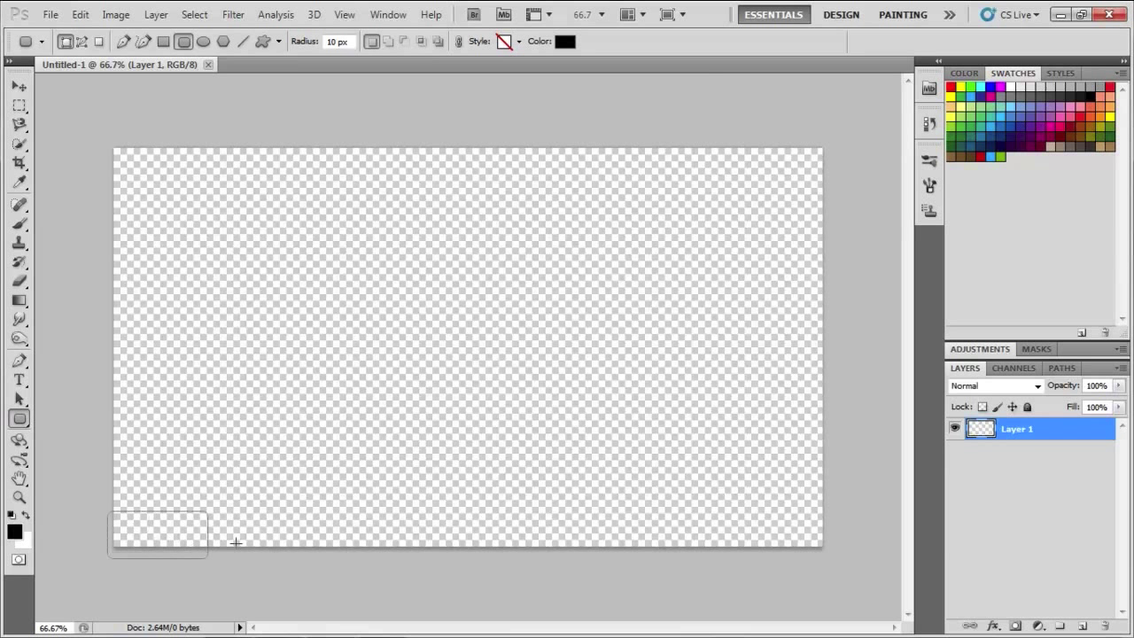
Step: Draw a black rounded bar in the bottom-left corner, rasterize it, and duplicate it
{"action": "left_click_drag", "start_coordinate": [204, 540], "coordinate": [266, 530]}
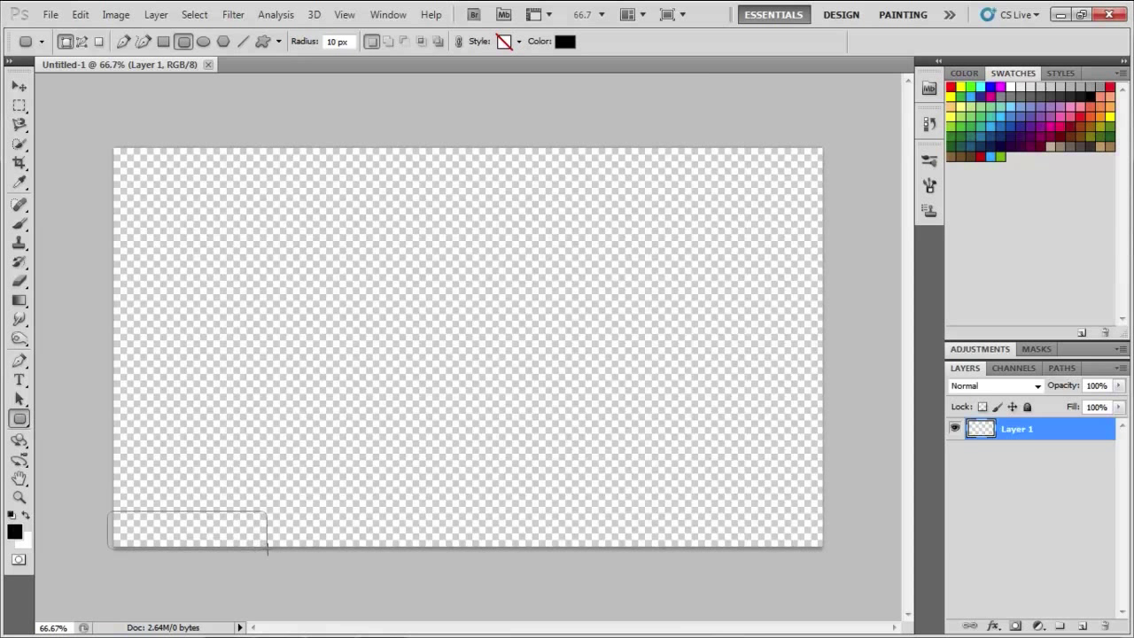
{"action": "left_click_drag", "start_coordinate": [110, 513], "coordinate": [270, 545]}
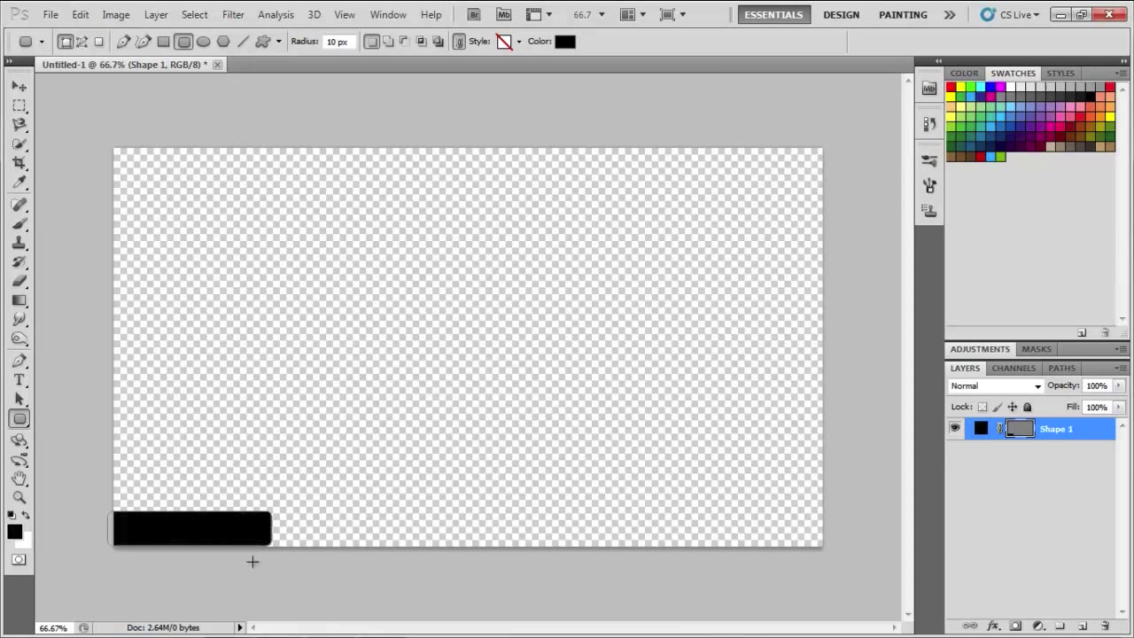
{"action": "left_click", "coordinate": [18, 86]}
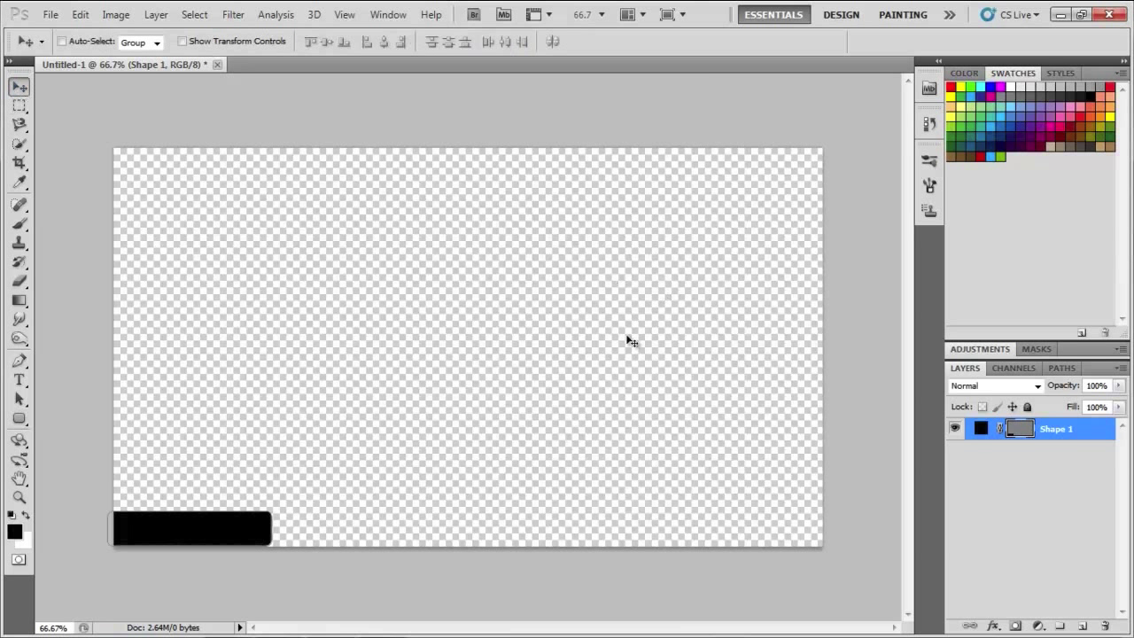
{"action": "mouse_move", "coordinate": [1004, 160]}
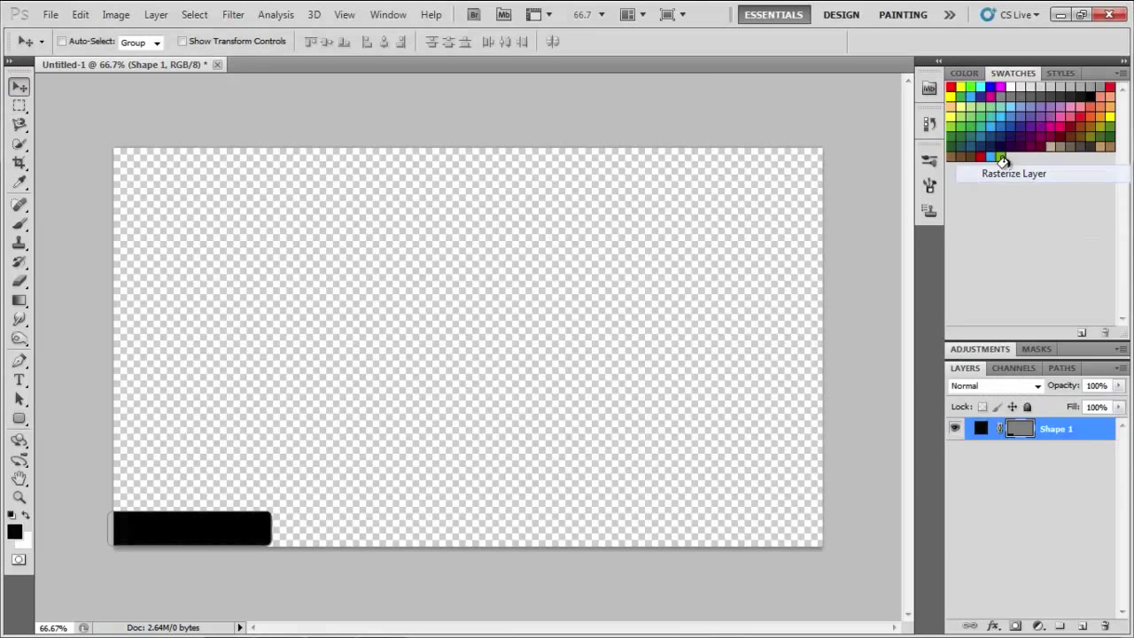
{"action": "left_click", "coordinate": [1013, 173]}
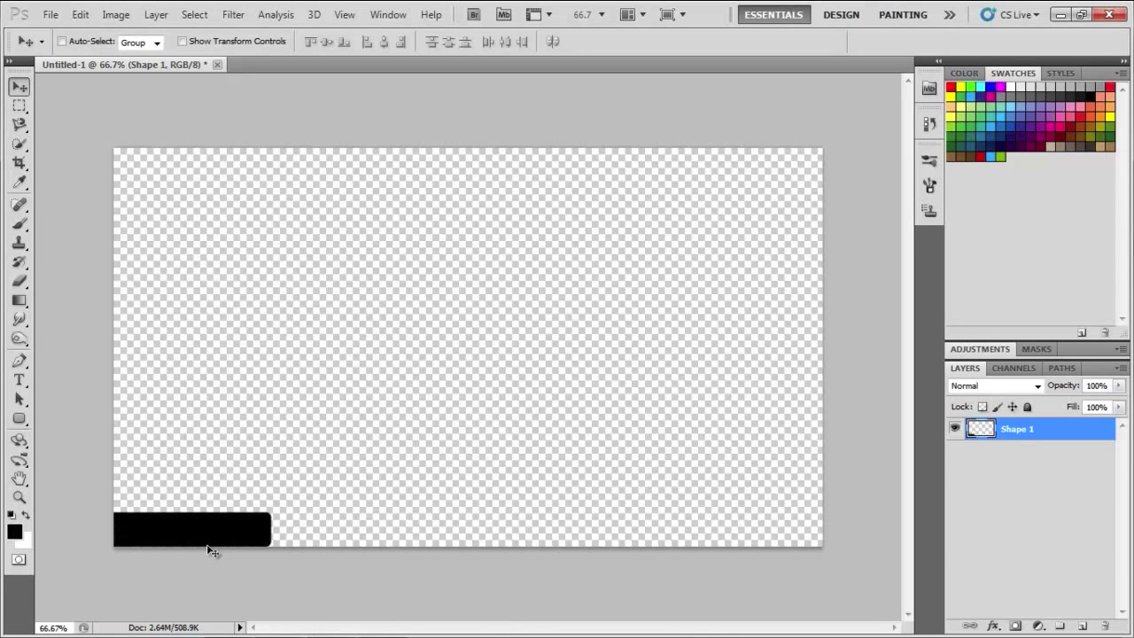
{"action": "mouse_move", "coordinate": [275, 594]}
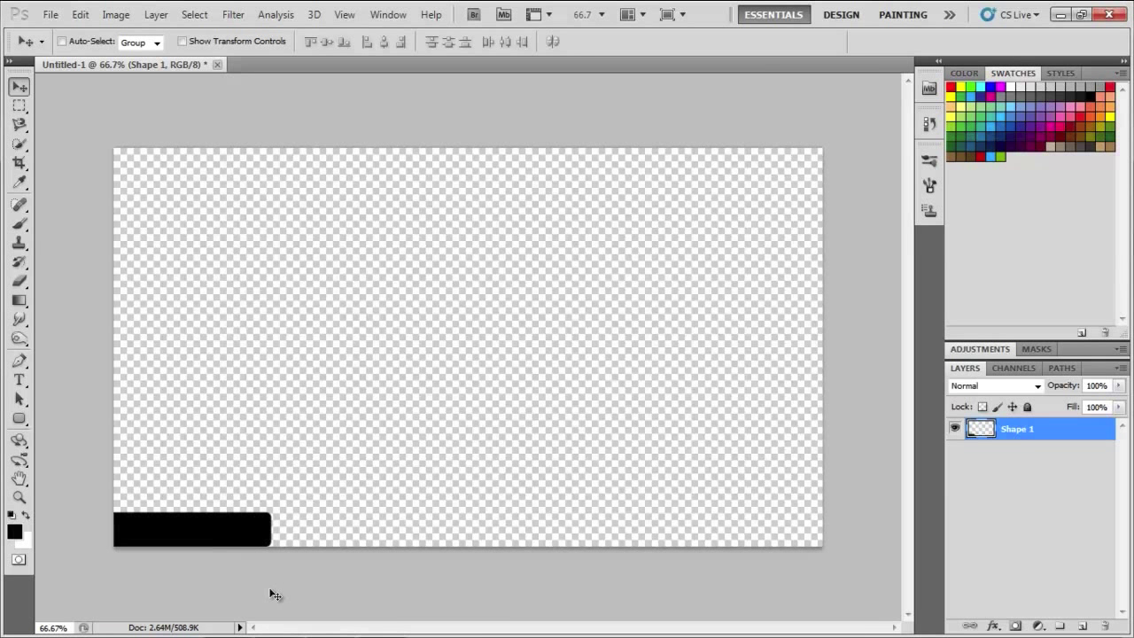
{"action": "key", "text": "ctrl+j"}
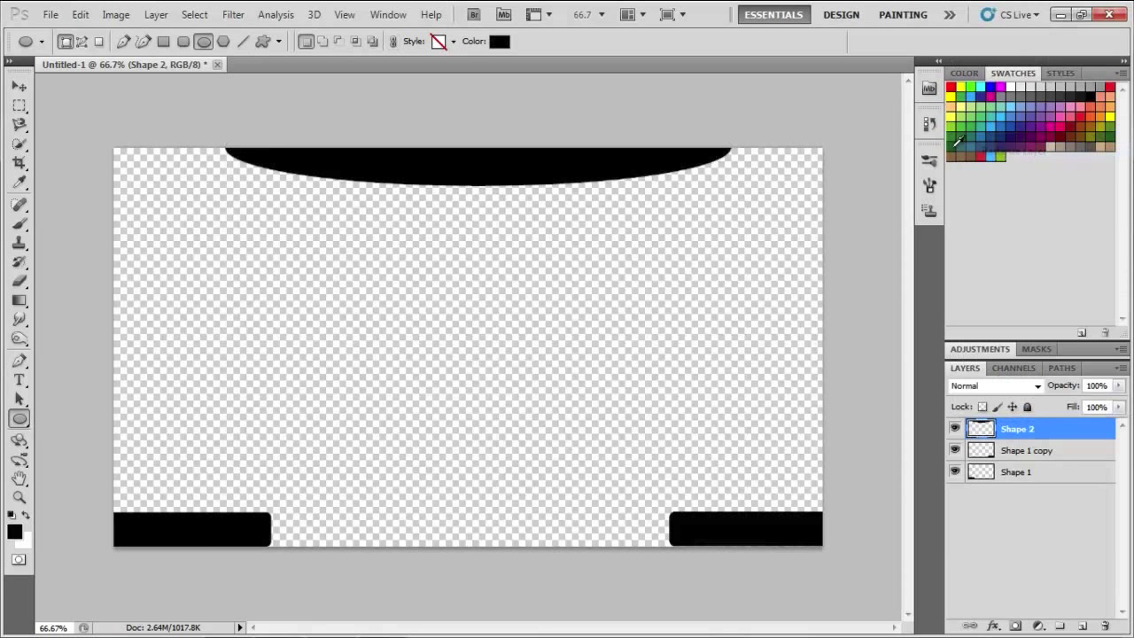
{"action": "mouse_move", "coordinate": [961, 157]}
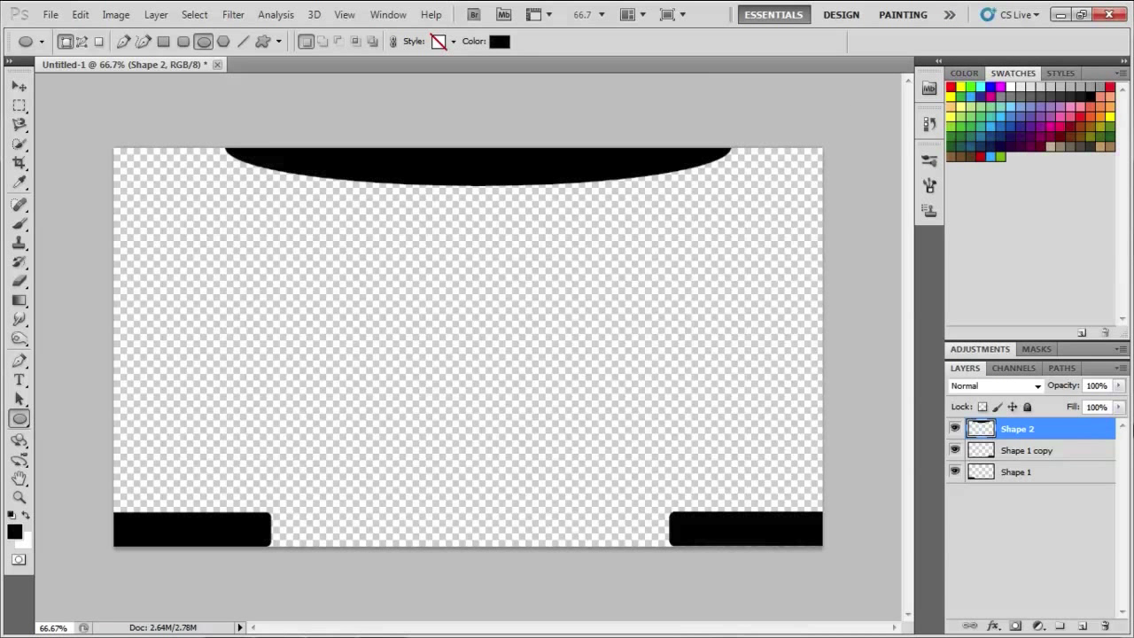
Step: Set Shape 2, Shape 1 copy and Shape 1 to 90% opacity
{"action": "left_click", "coordinate": [1028, 451]}
{"action": "type", "text": "90"}
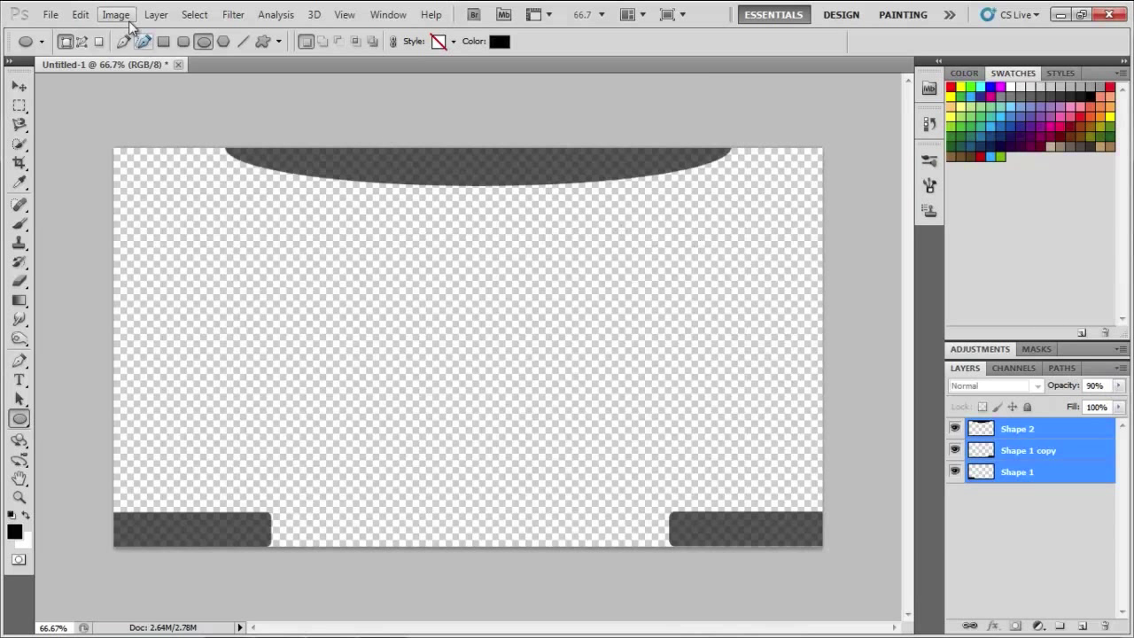
{"action": "left_click", "coordinate": [18, 86]}
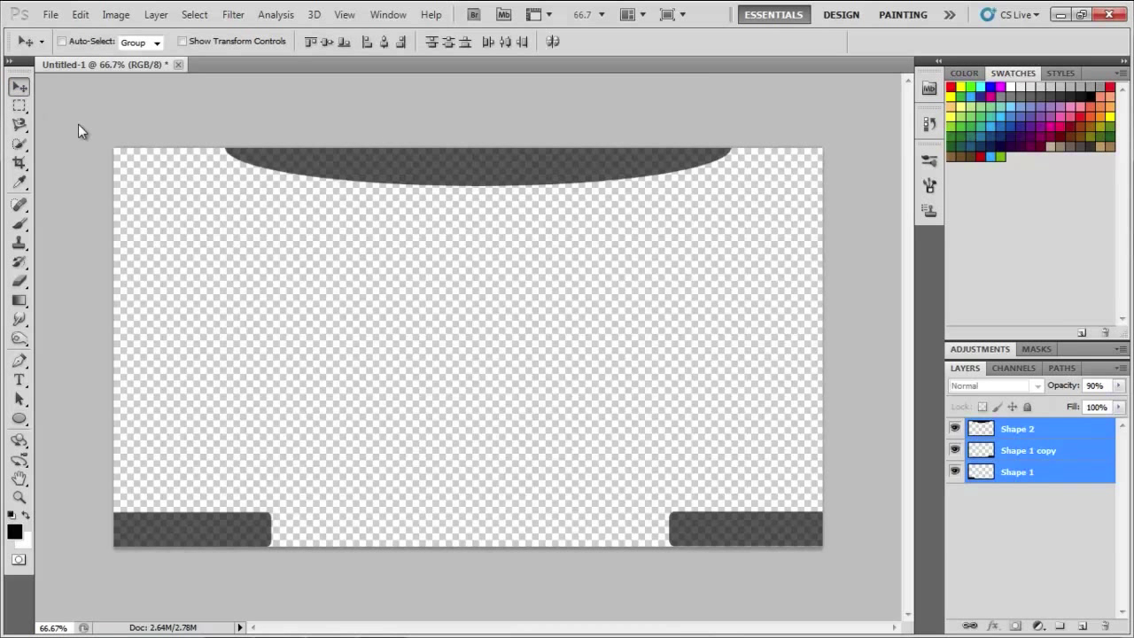
{"action": "mouse_move", "coordinate": [652, 264]}
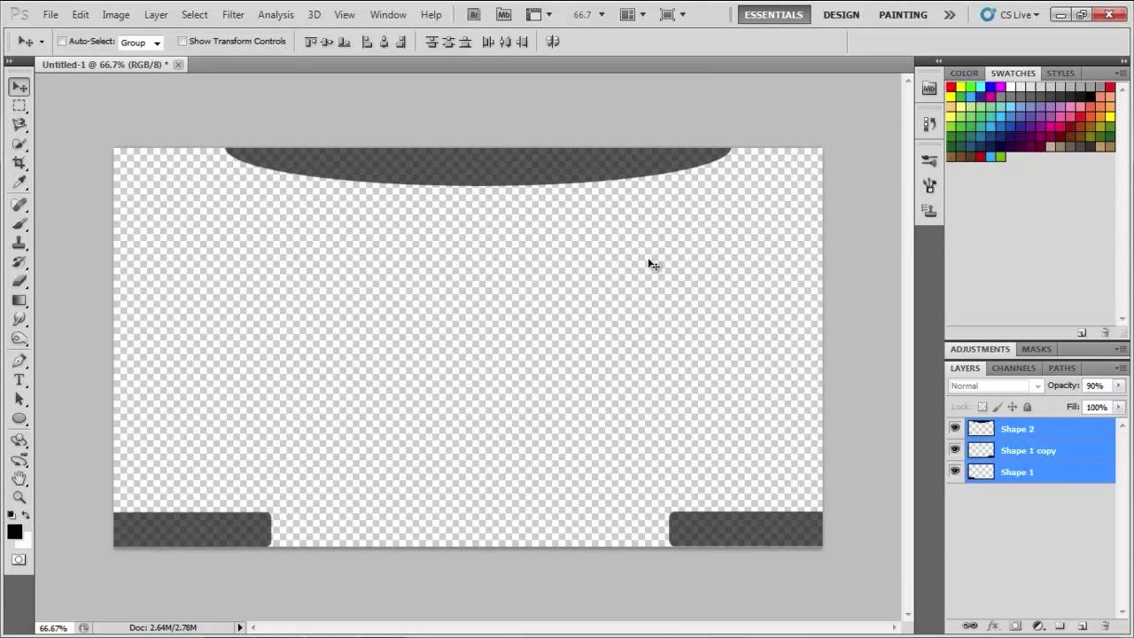
{"action": "mouse_move", "coordinate": [1045, 471]}
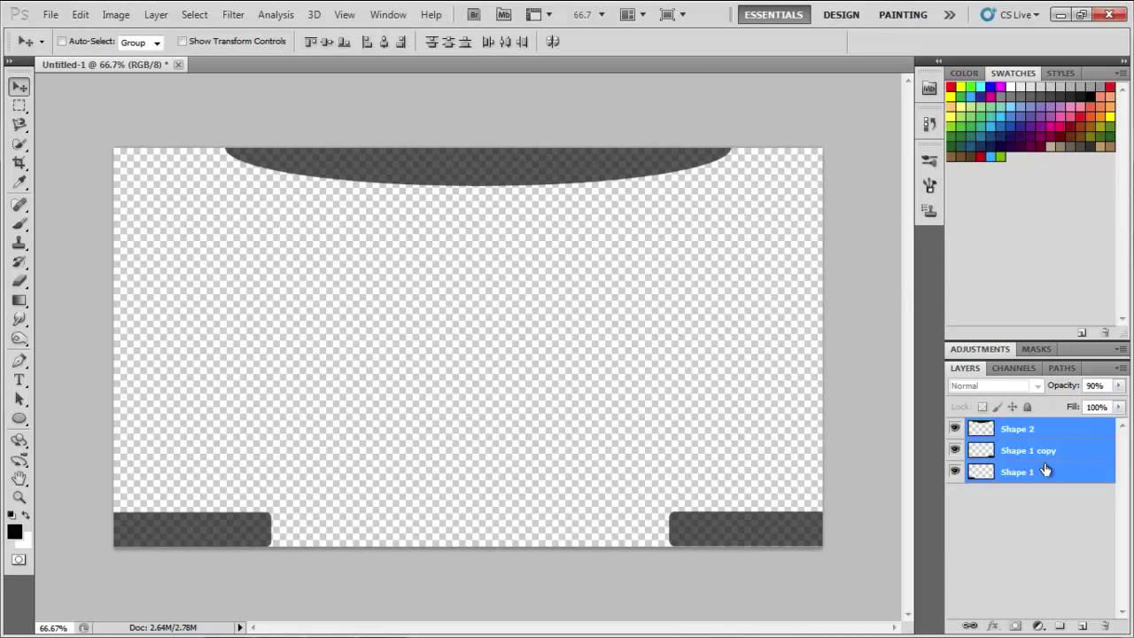
Step: Give Shape 1 a red Normal outer glow with Opacity 100, Spread 100, Range 1
{"action": "left_click", "coordinate": [155, 15]}
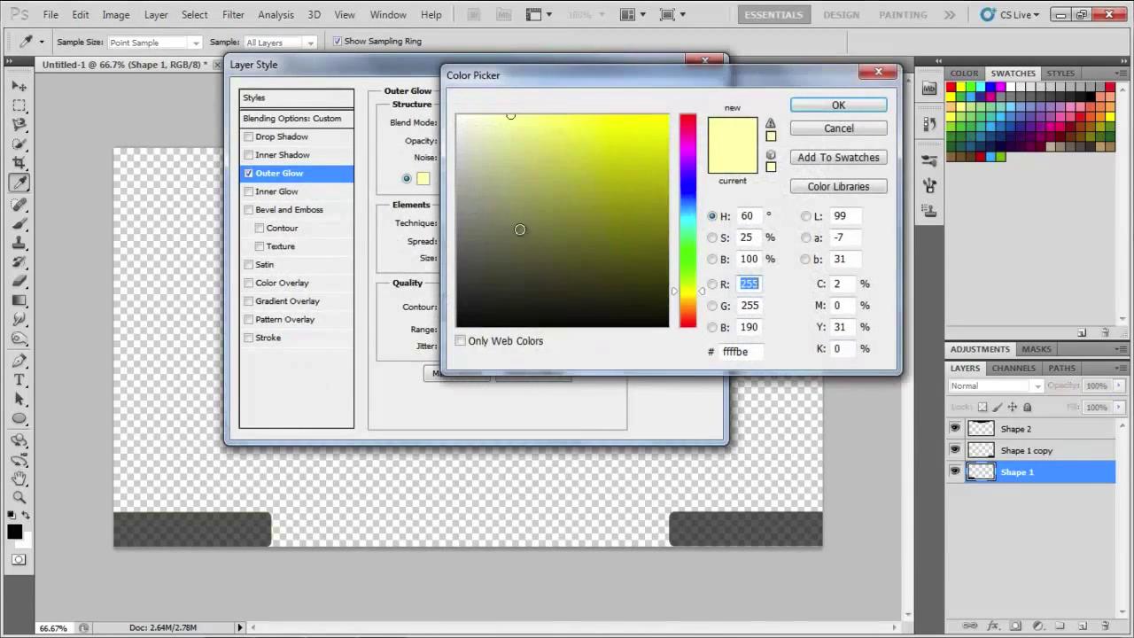
{"action": "left_click", "coordinate": [688, 116]}
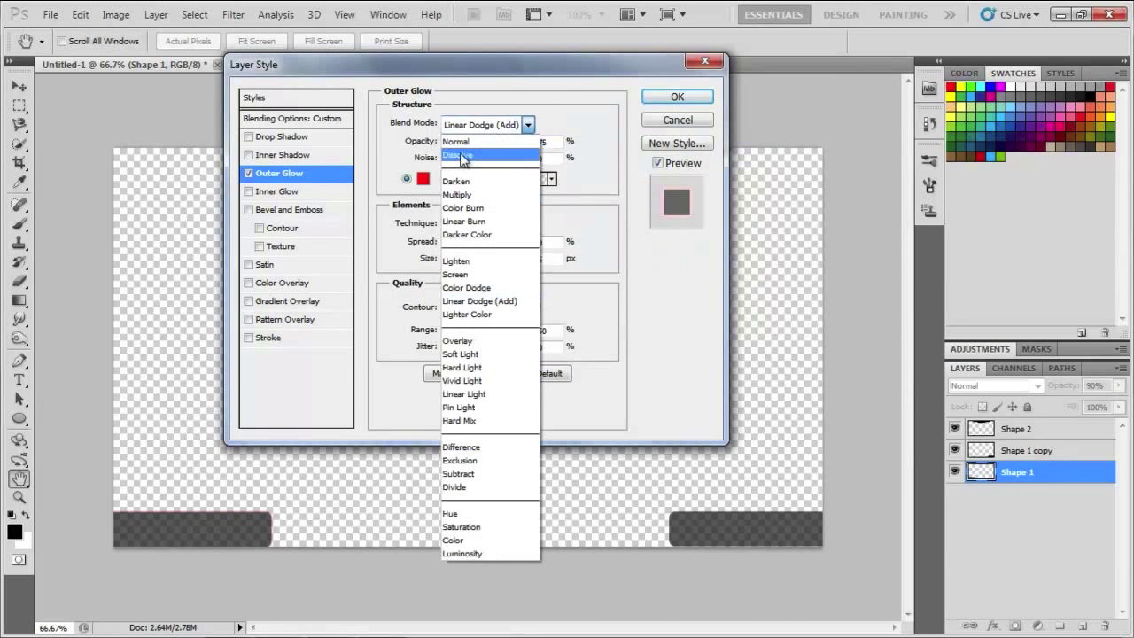
{"action": "left_click", "coordinate": [456, 141]}
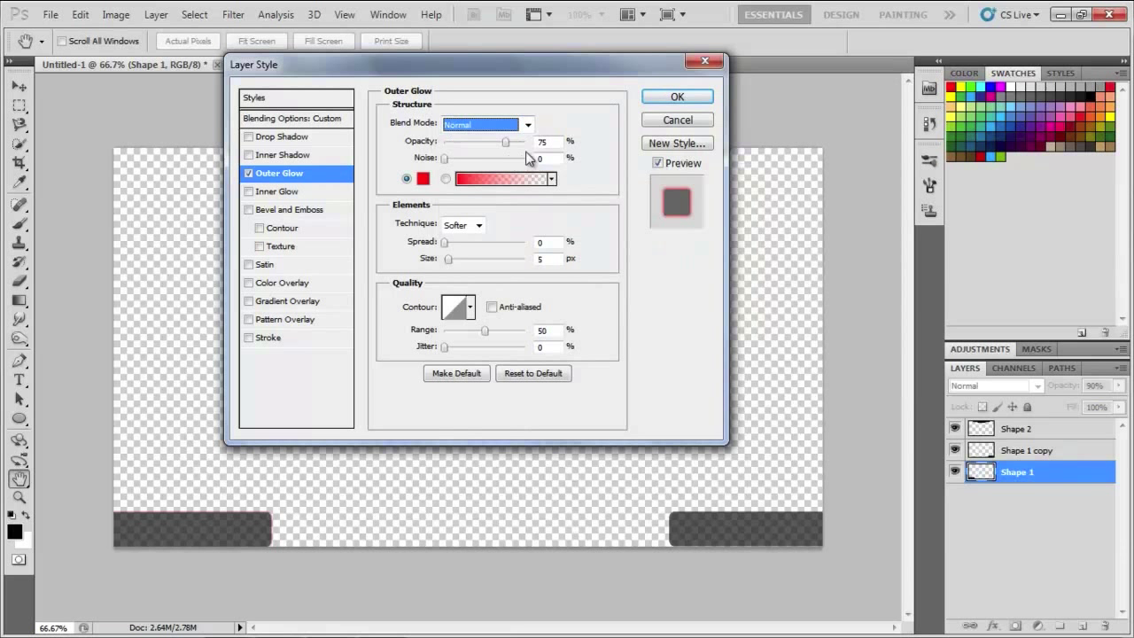
{"action": "triple_click", "coordinate": [547, 142]}
{"action": "type", "text": "100"}
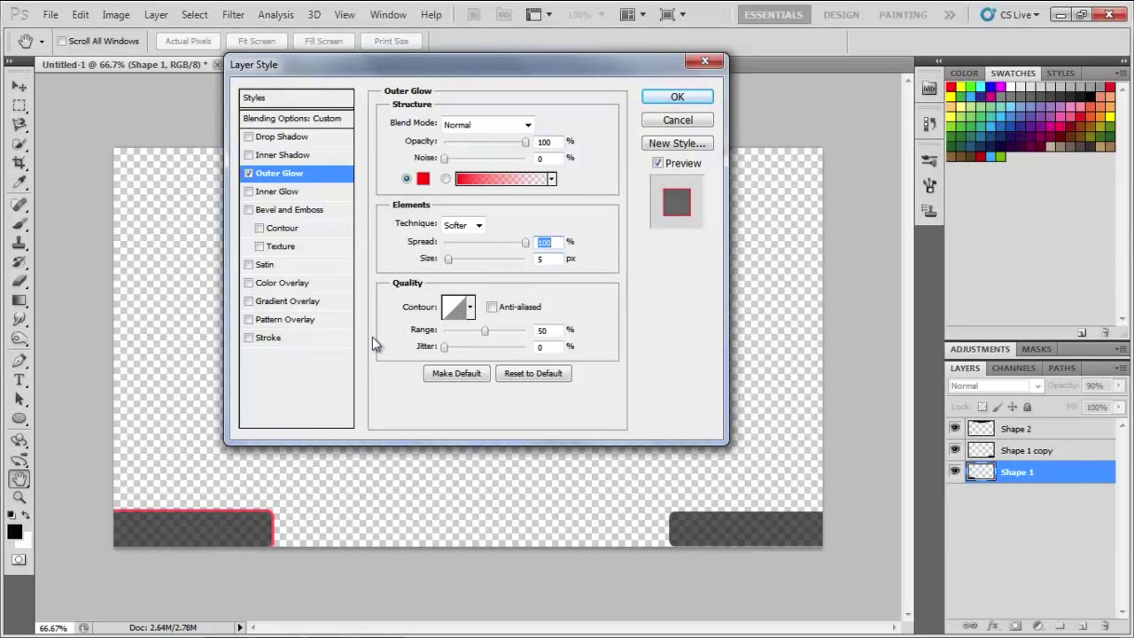
{"action": "mouse_move", "coordinate": [491, 238]}
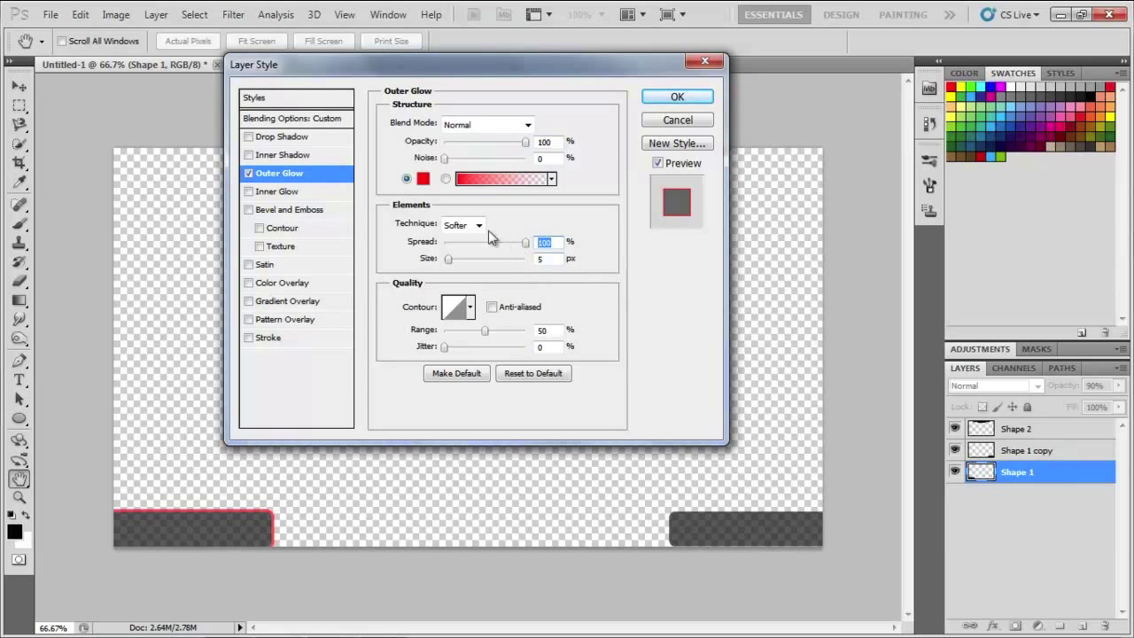
{"action": "left_click", "coordinate": [479, 224]}
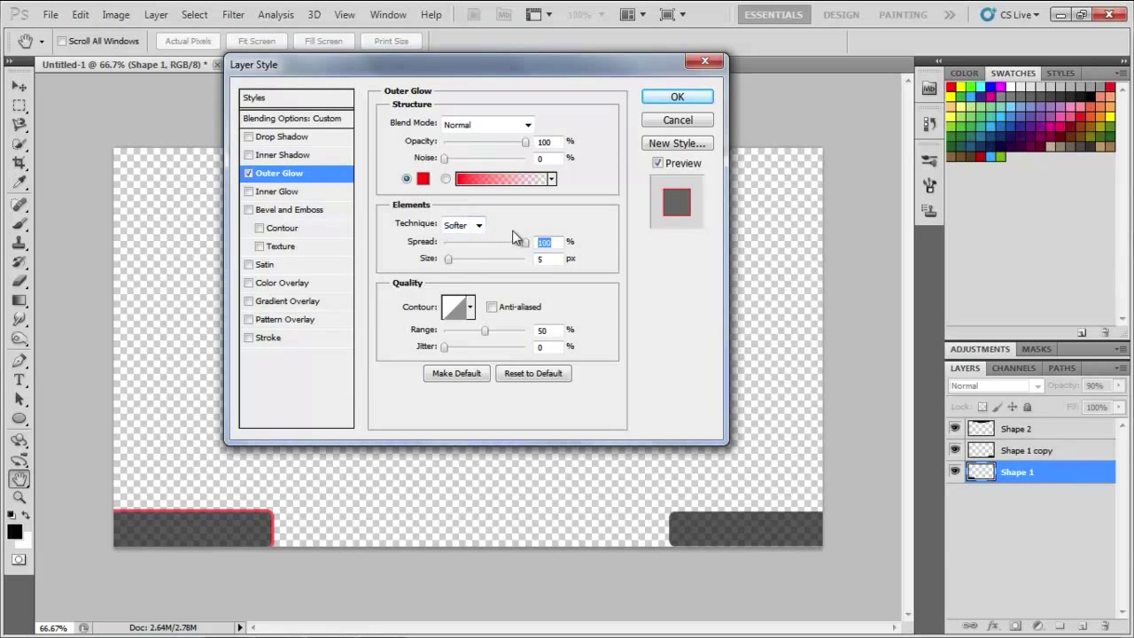
{"action": "triple_click", "coordinate": [543, 329]}
{"action": "type", "text": "1"}
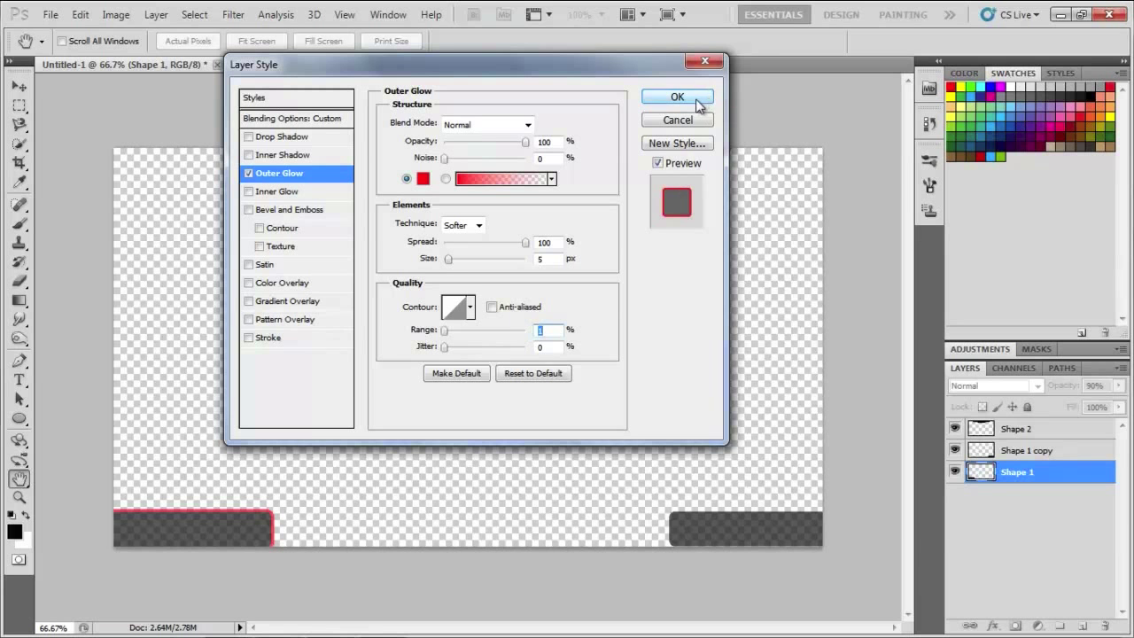
{"action": "left_click", "coordinate": [677, 97]}
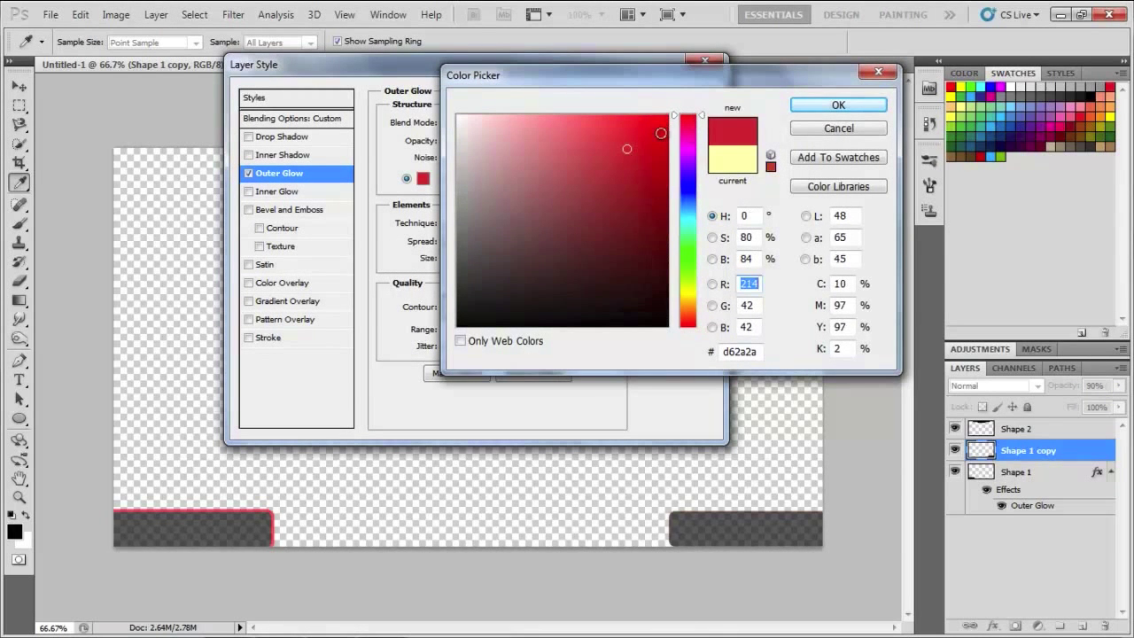
Step: Apply the red Normal outer glow (Opacity 100, Spread 100, Range 1) to Shape 1 copy
{"action": "left_click", "coordinate": [837, 105]}
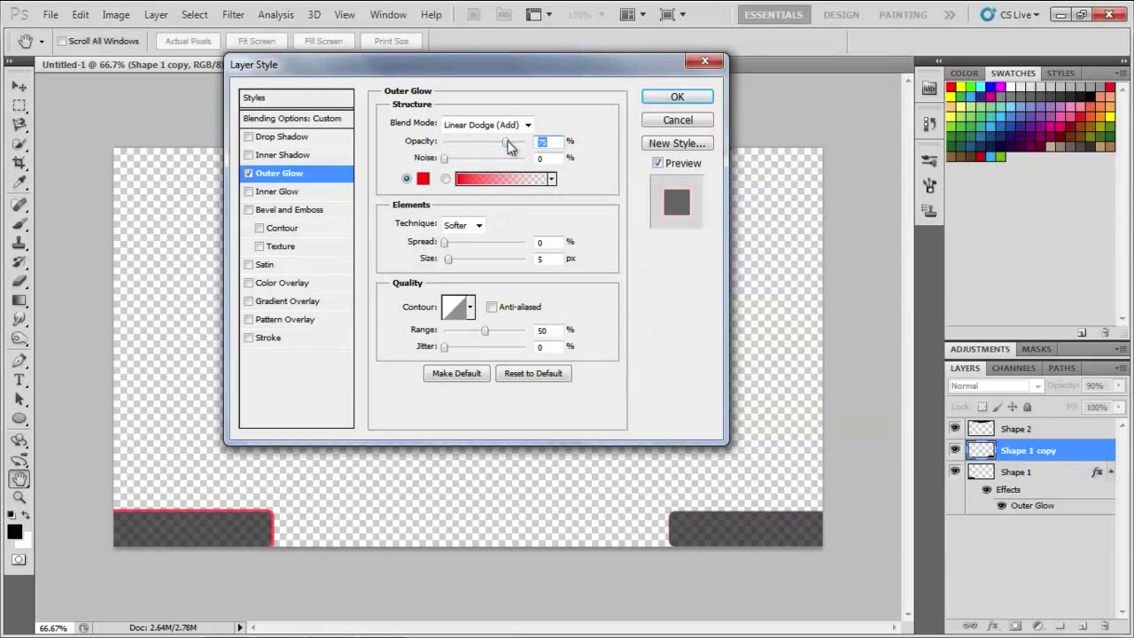
{"action": "left_click", "coordinate": [485, 124]}
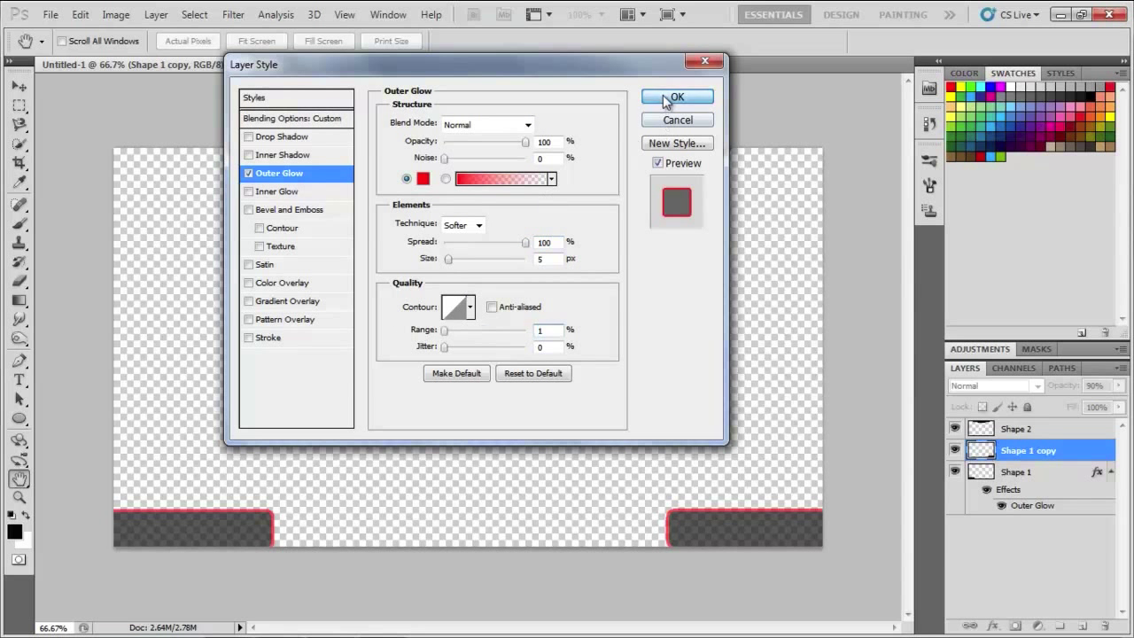
{"action": "left_click", "coordinate": [676, 97]}
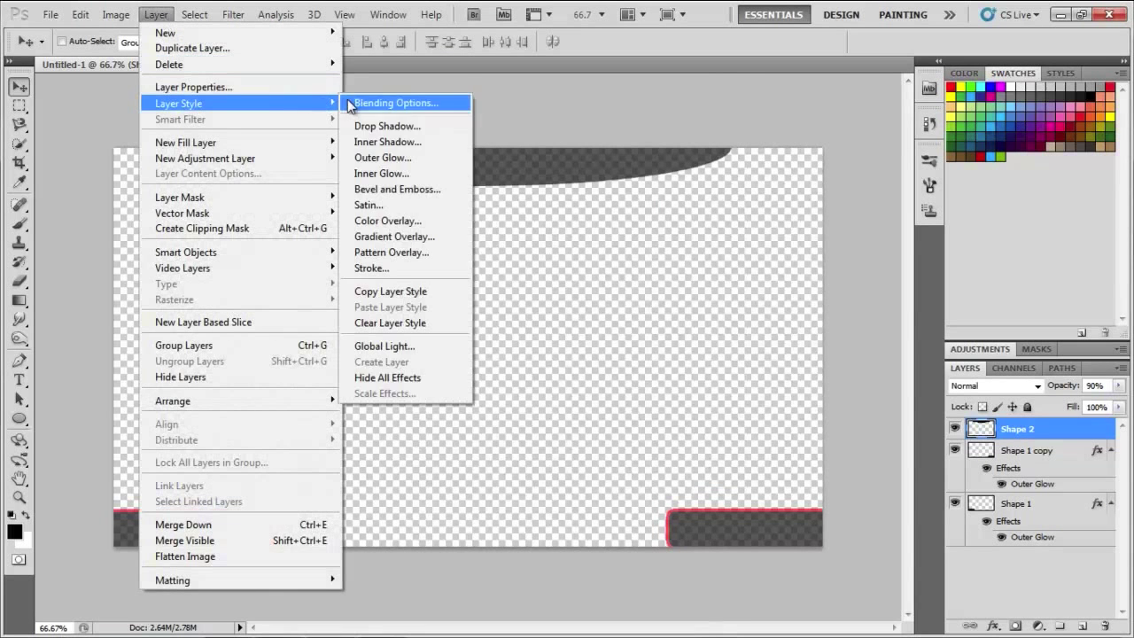
Step: Give the top ellipse a red Normal outer glow at 100% opacity and 100% spread
{"action": "left_click", "coordinate": [394, 102]}
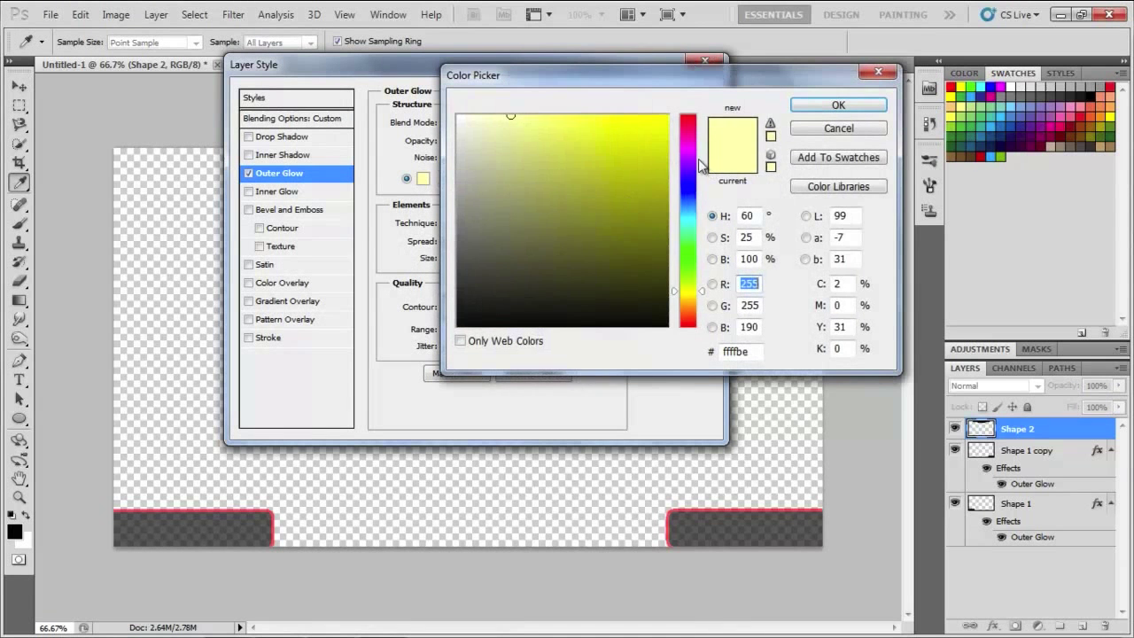
{"action": "left_click", "coordinate": [837, 104]}
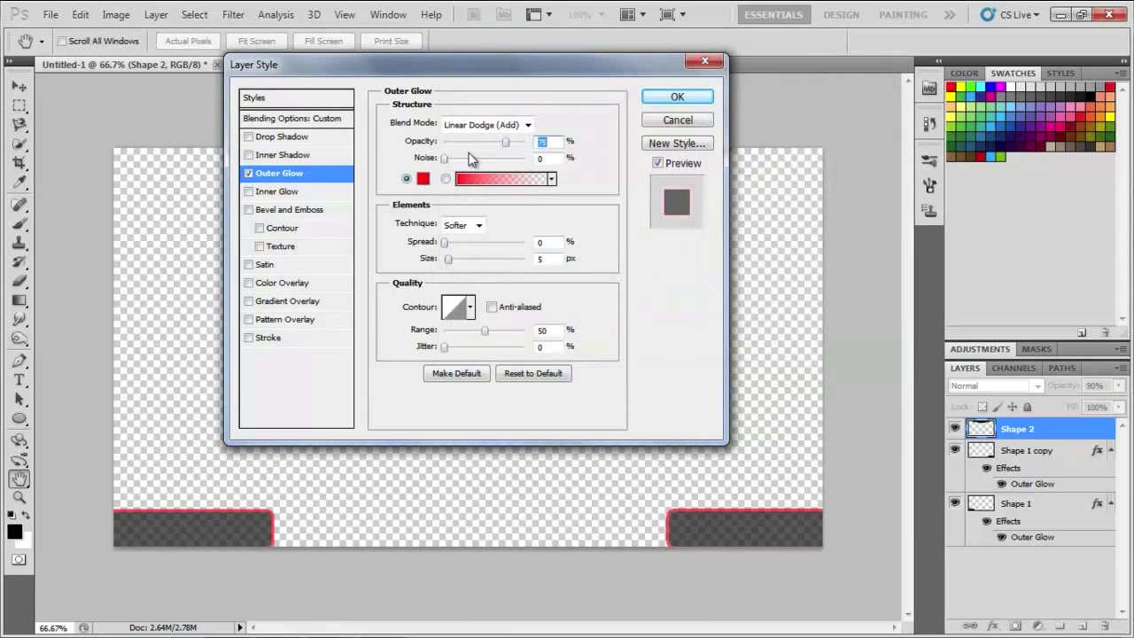
{"action": "left_click", "coordinate": [488, 125]}
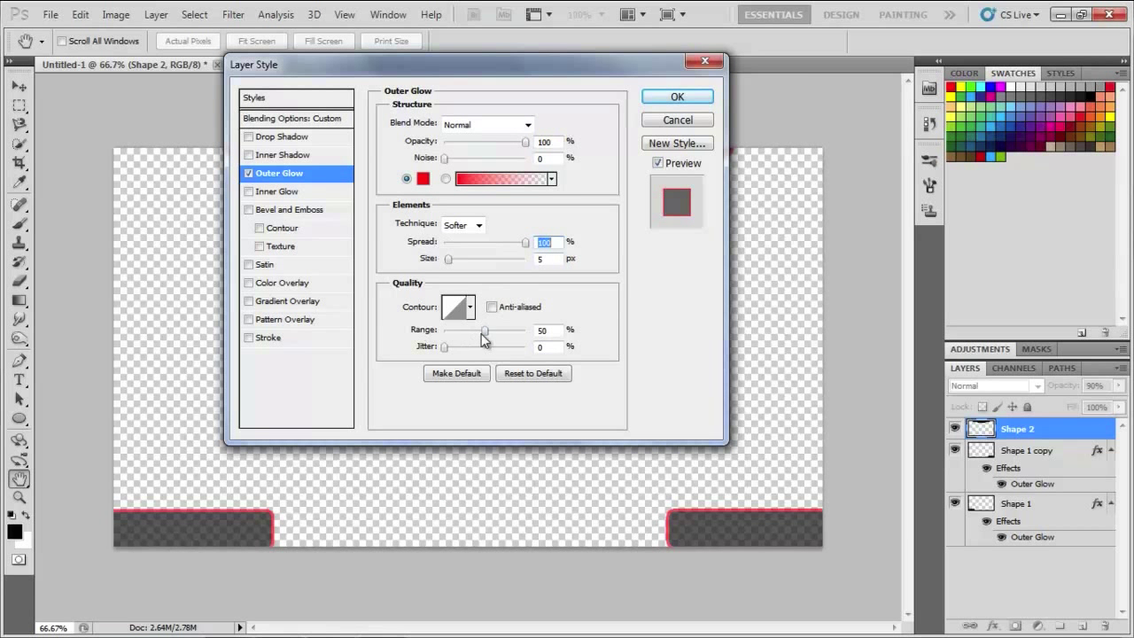
{"action": "left_click", "coordinate": [677, 96]}
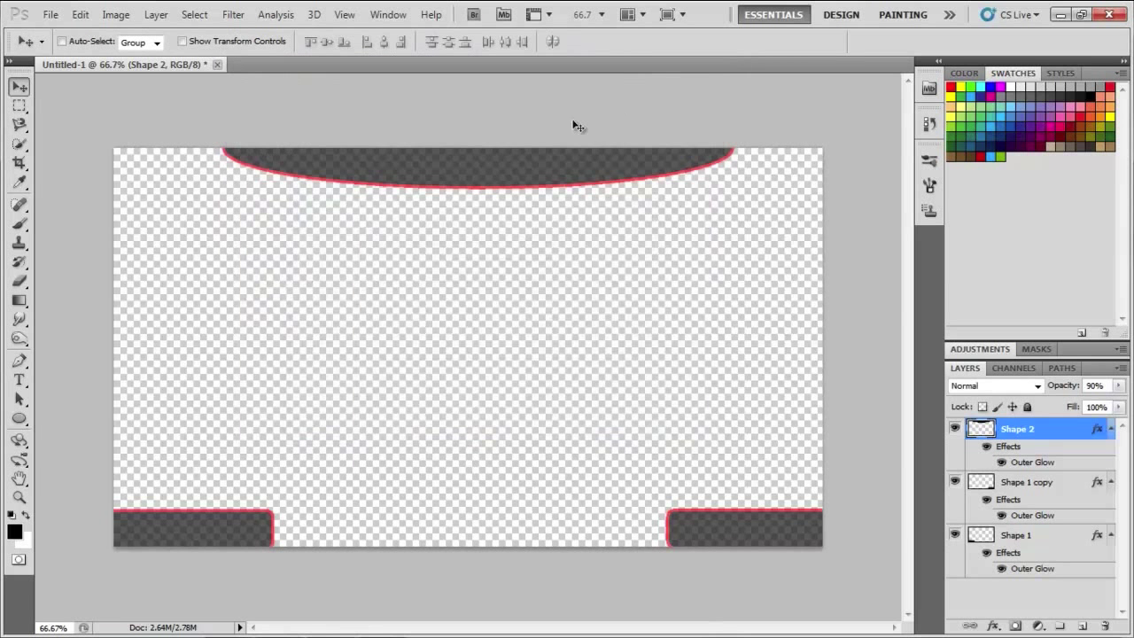
{"action": "mouse_move", "coordinate": [485, 115]}
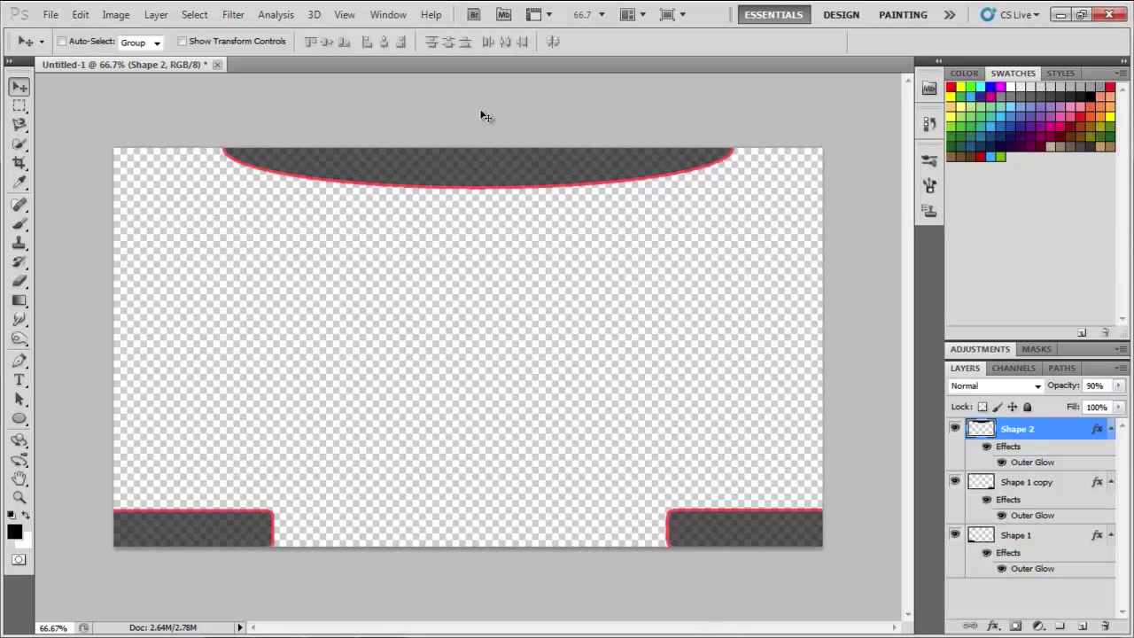
{"action": "mouse_move", "coordinate": [308, 161]}
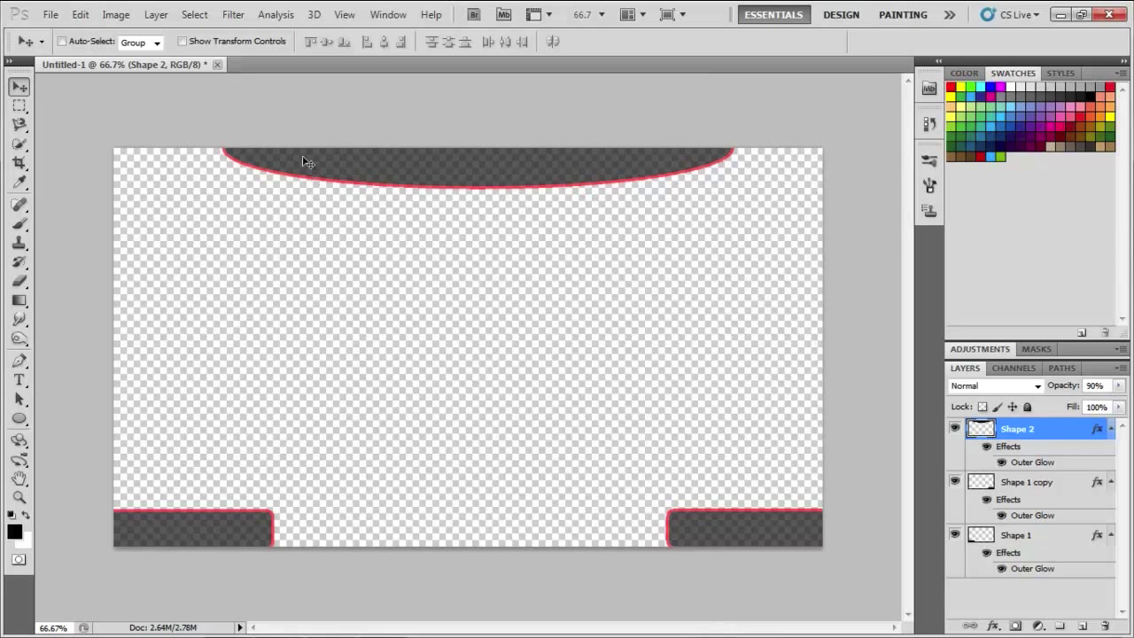
{"action": "mouse_move", "coordinate": [372, 216]}
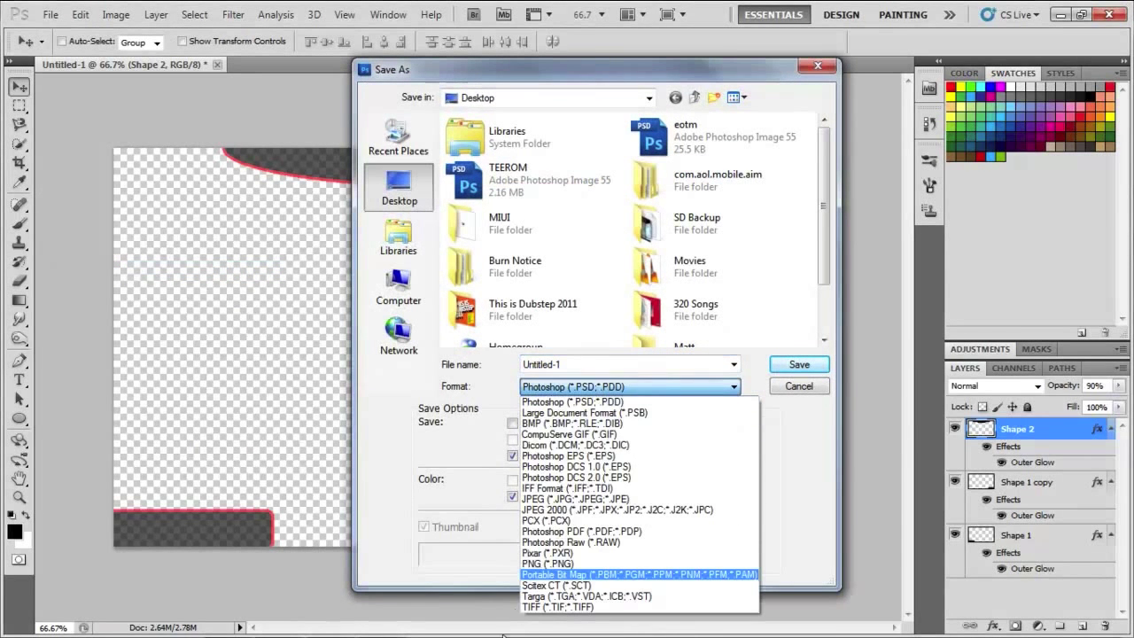
Step: Save the design to the Desktop as HUD in PNG format
{"action": "left_click", "coordinate": [554, 563]}
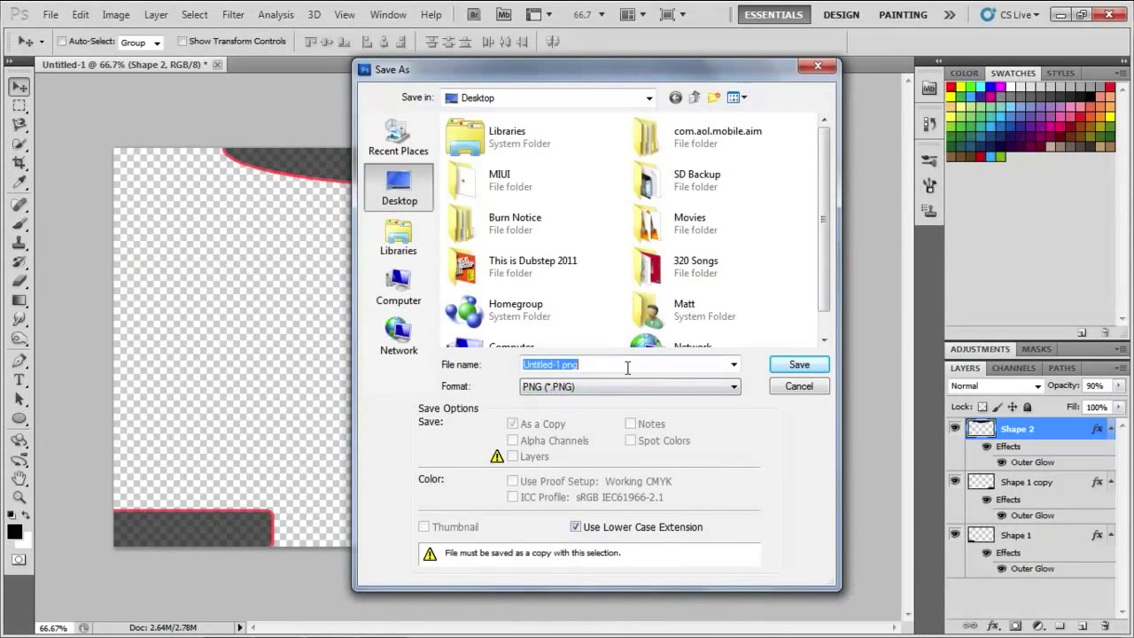
{"action": "type", "text": "HUD"}
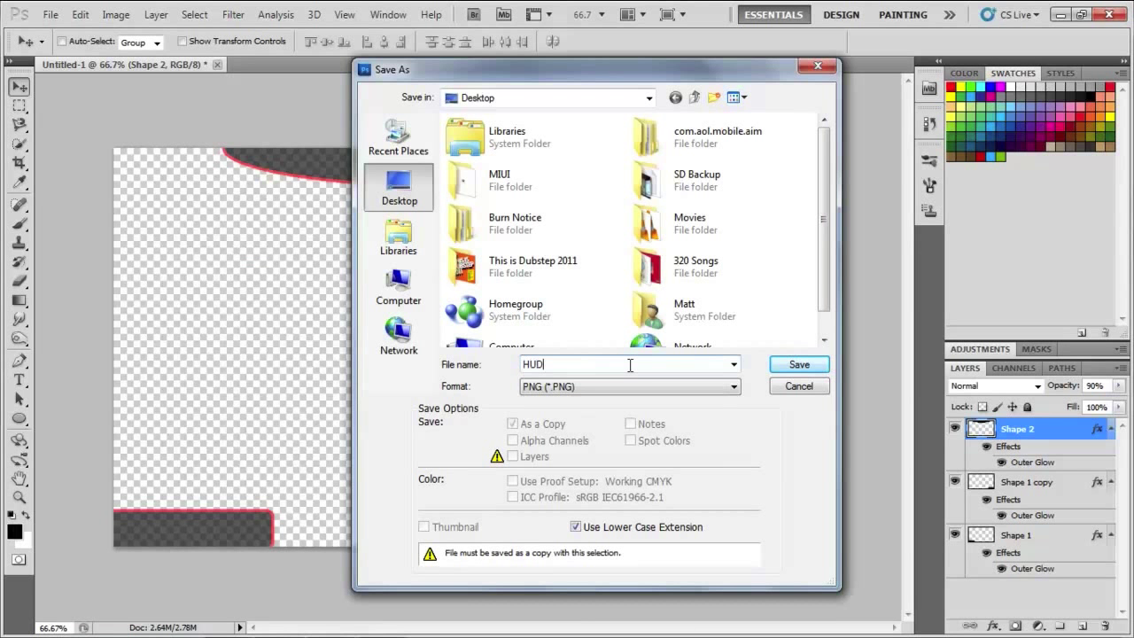
{"action": "left_click", "coordinate": [796, 365]}
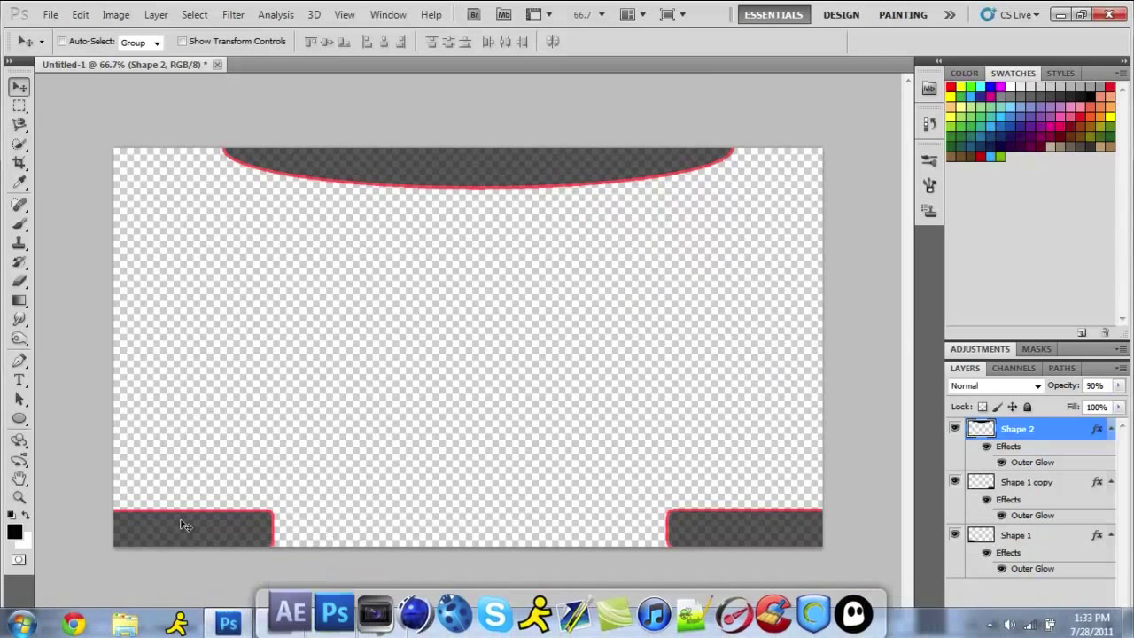
{"action": "mouse_move", "coordinate": [269, 571]}
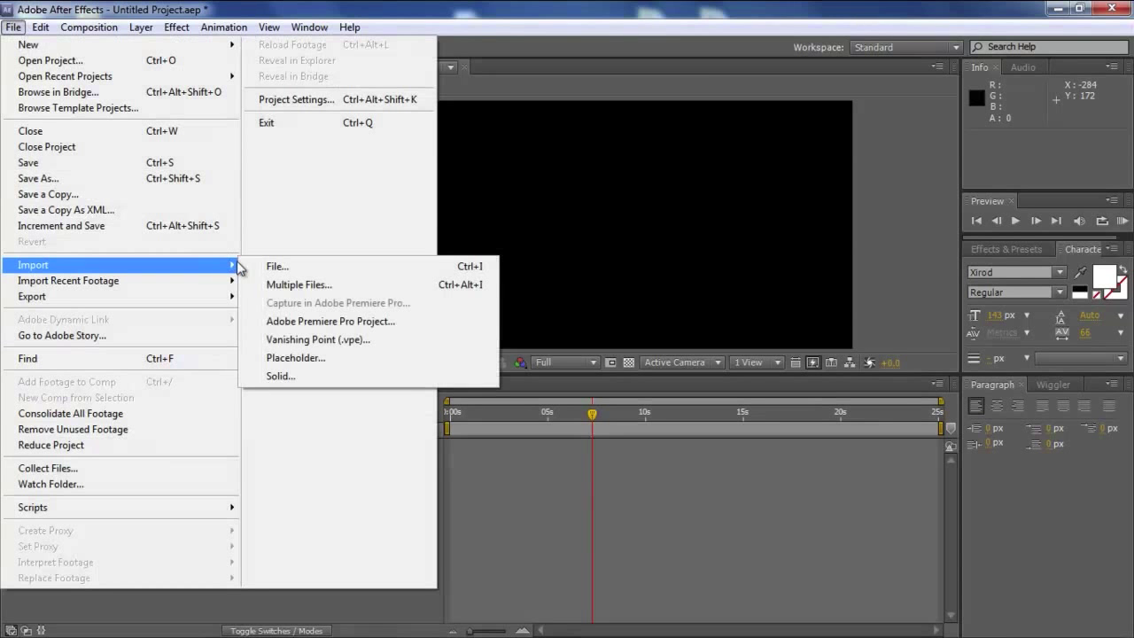
Step: Import HUD.png and drag it from the Project panel into the Comp 1 timeline
{"action": "left_click", "coordinate": [278, 265]}
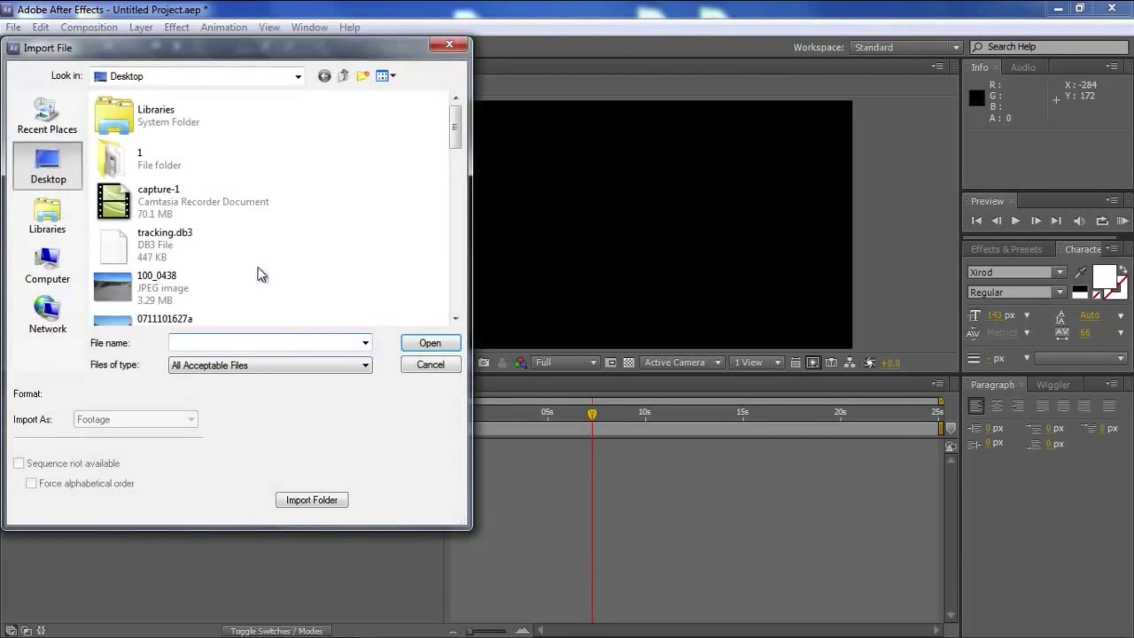
{"action": "type", "text": "H"}
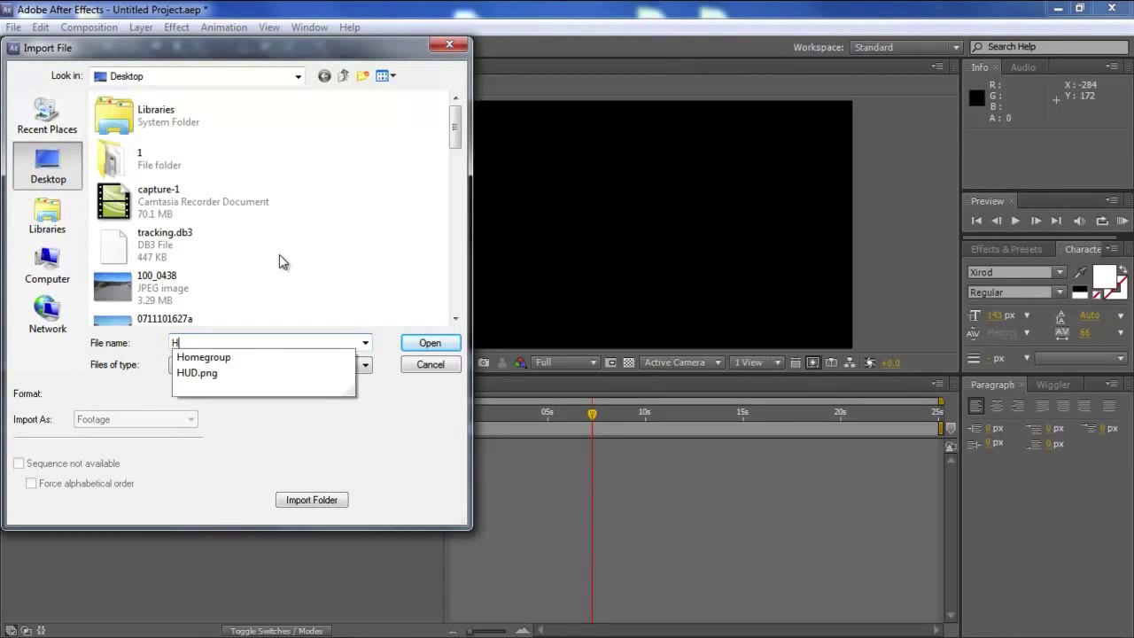
{"action": "left_click", "coordinate": [430, 343]}
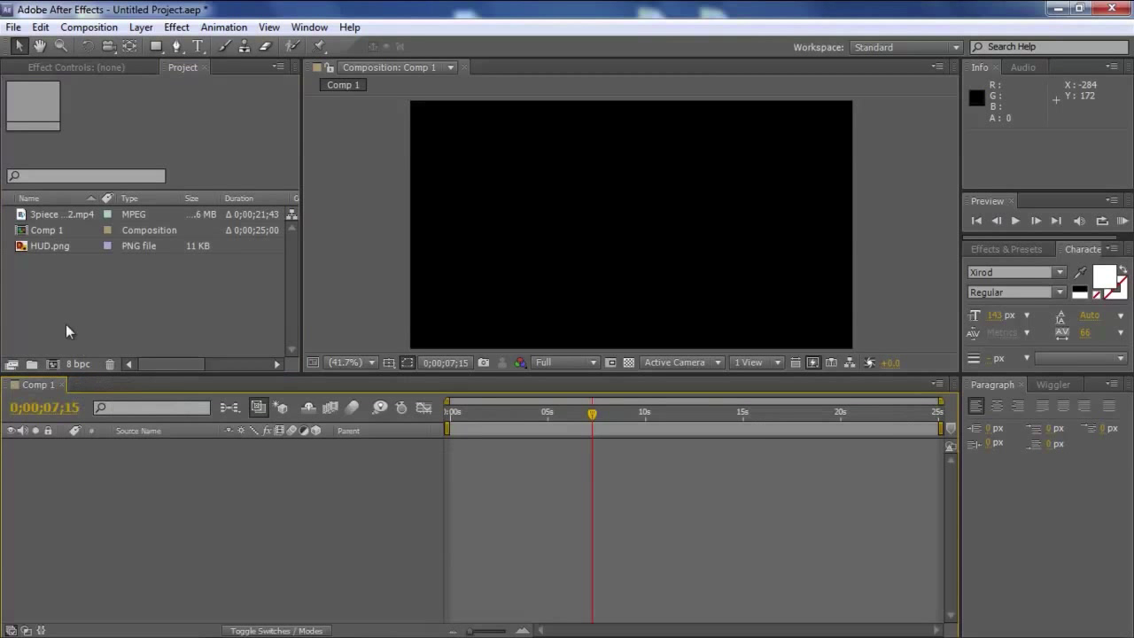
{"action": "left_click", "coordinate": [49, 246]}
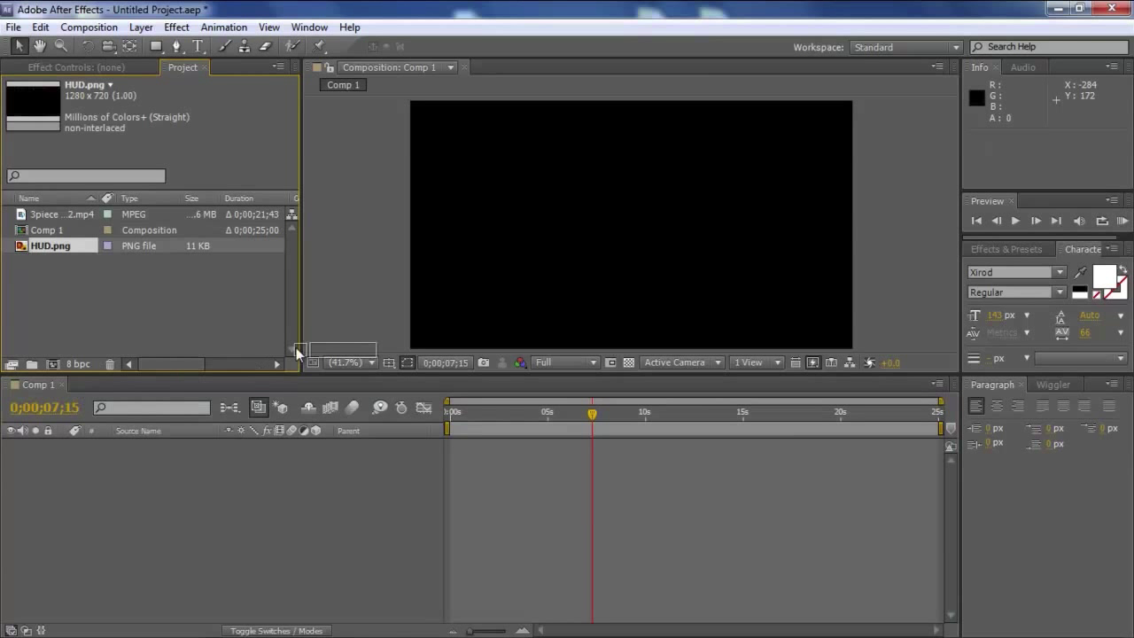
{"action": "left_click_drag", "start_coordinate": [50, 246], "coordinate": [629, 226]}
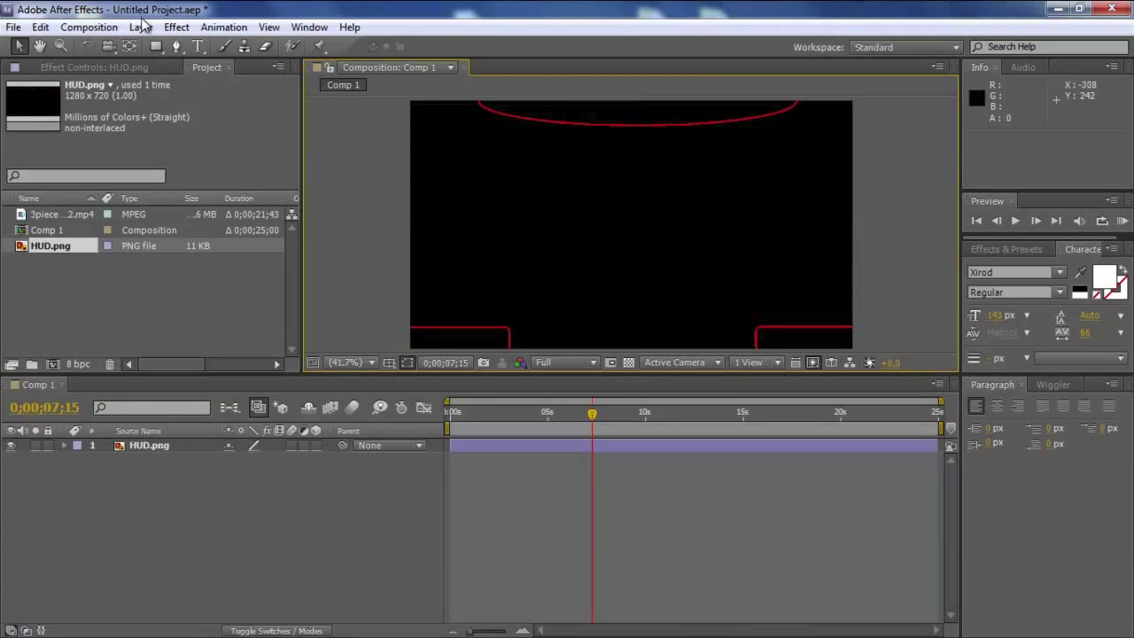
Step: Set Comp 1's background colour to pale grey-red in Composition Settings
{"action": "left_click", "coordinate": [87, 27]}
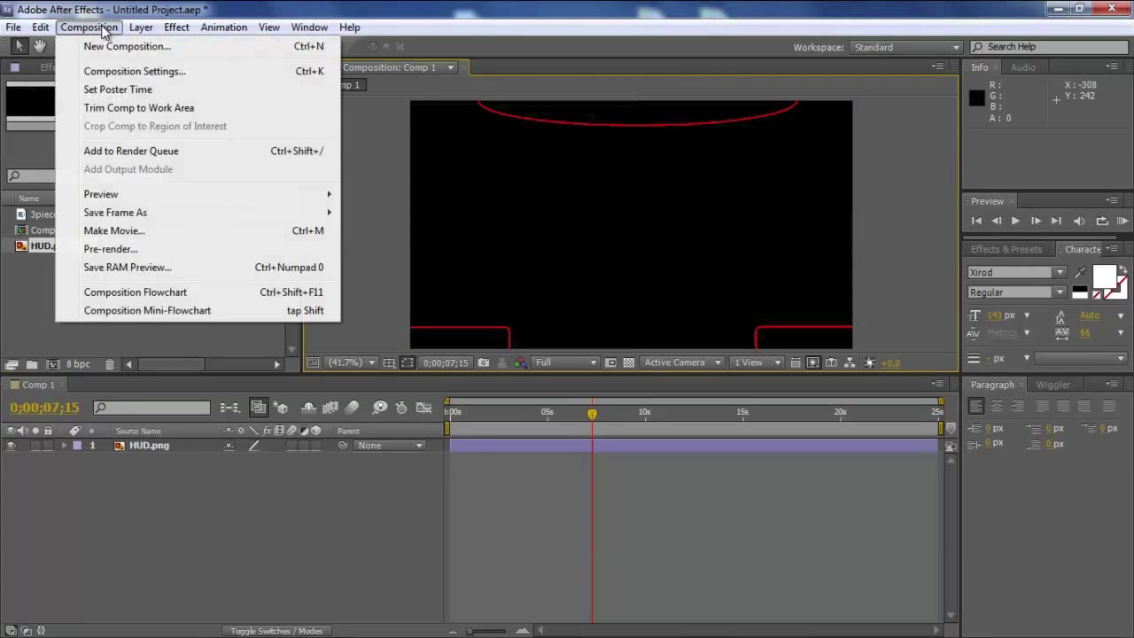
{"action": "left_click", "coordinate": [134, 71]}
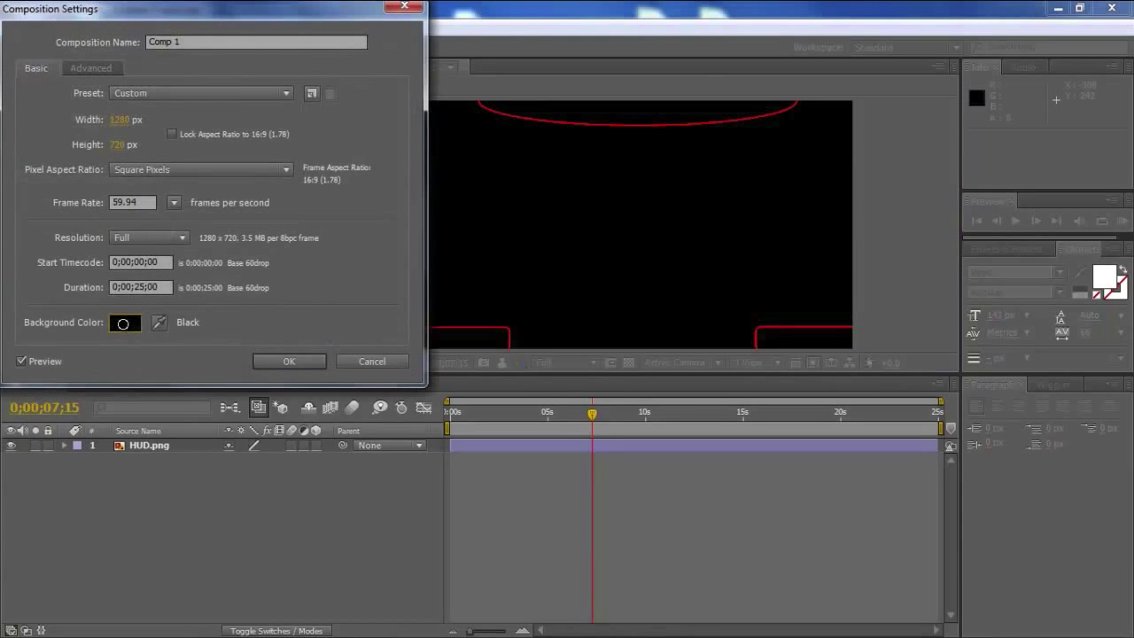
{"action": "left_click", "coordinate": [124, 322]}
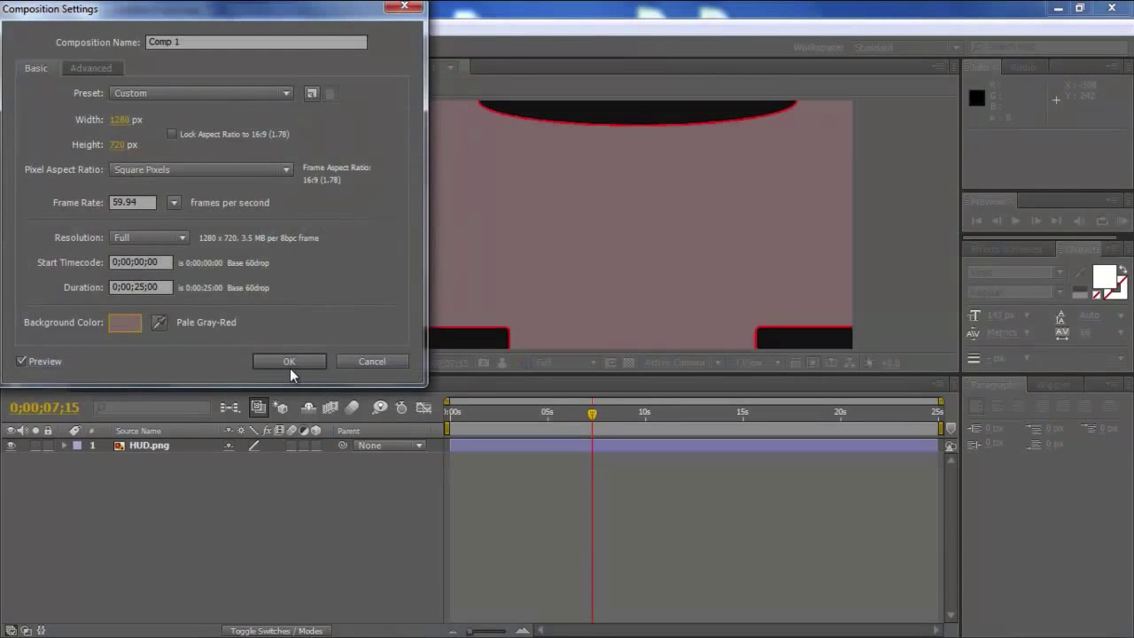
{"action": "left_click", "coordinate": [289, 360]}
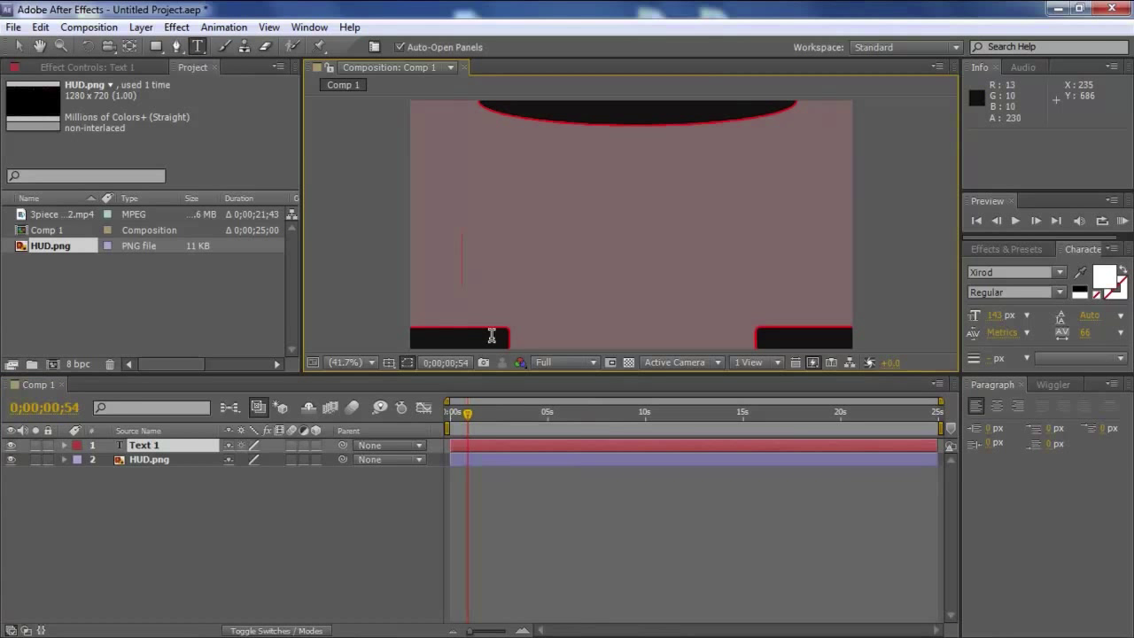
Step: Type the name TeeRom in Arial Bold and move it onto the bottom-left HUD tab
{"action": "type", "text": "TEER"}
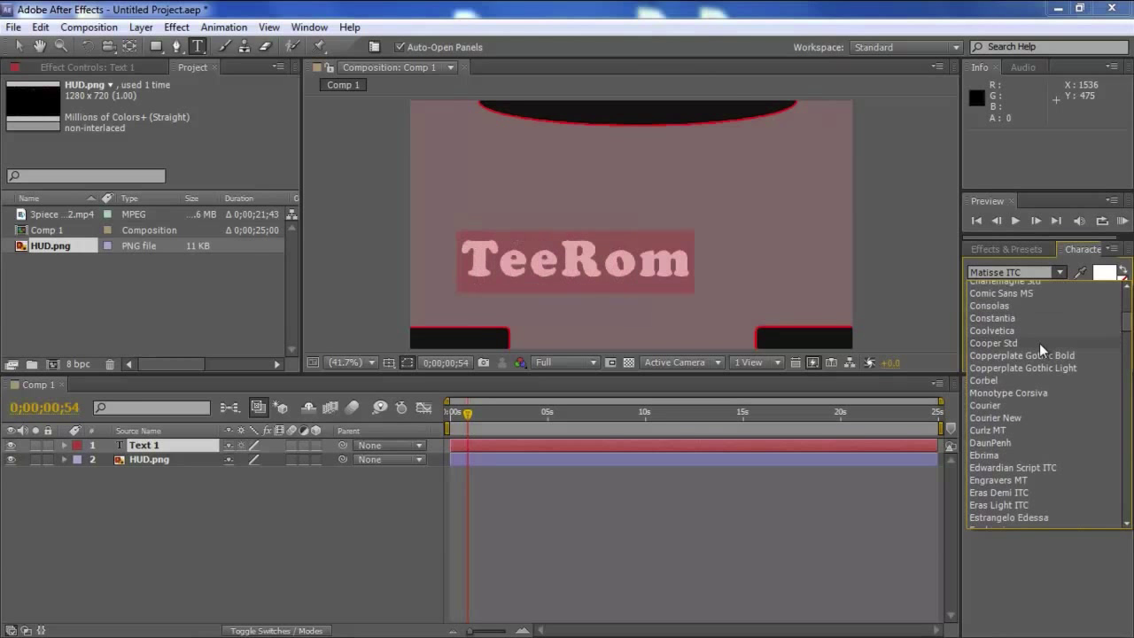
{"action": "left_click", "coordinate": [1010, 272]}
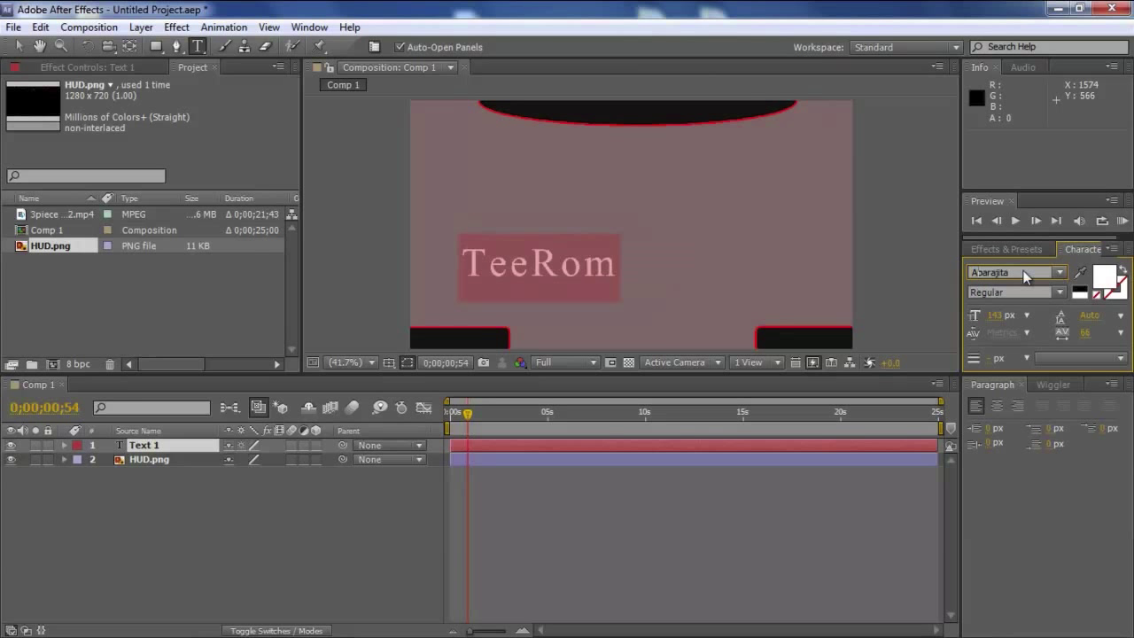
{"action": "left_click", "coordinate": [1015, 272]}
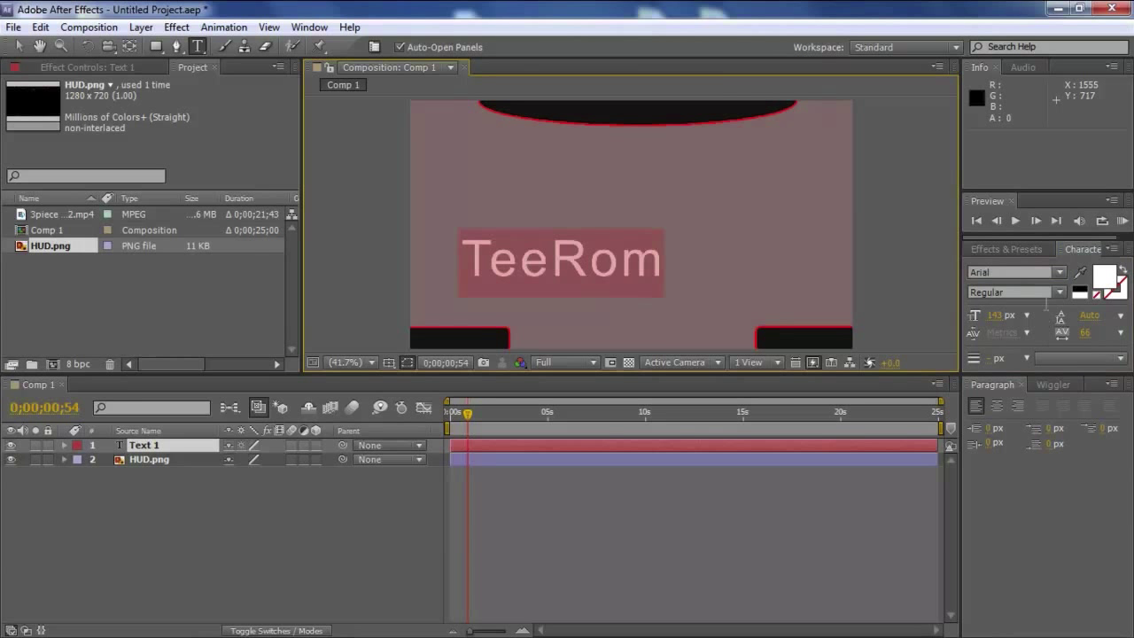
{"action": "left_click", "coordinate": [1015, 292]}
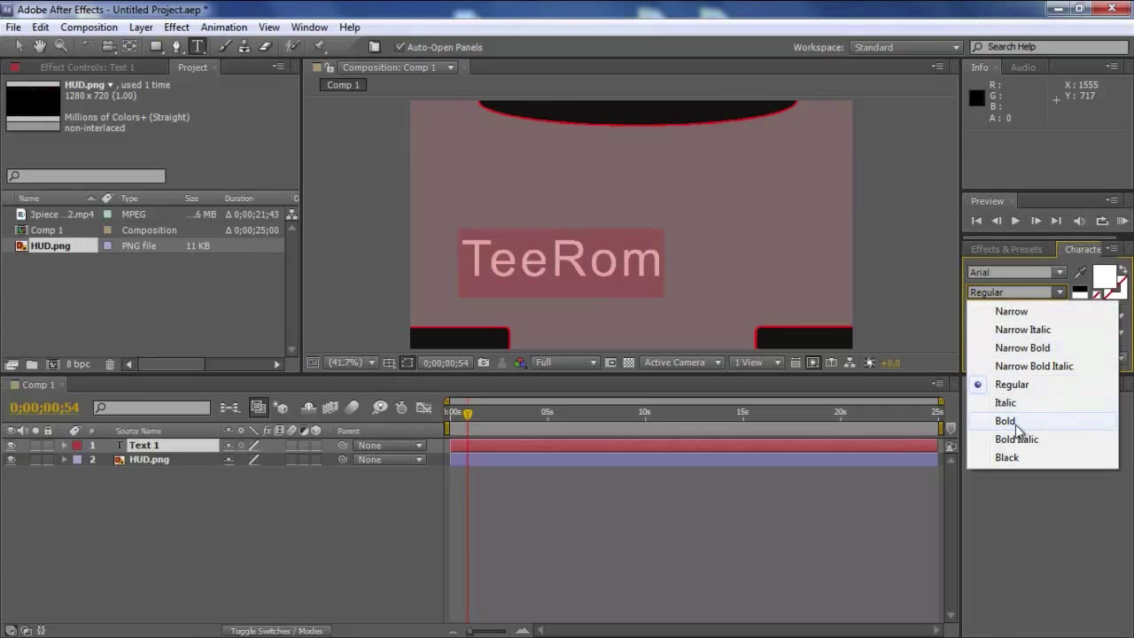
{"action": "left_click", "coordinate": [1006, 420]}
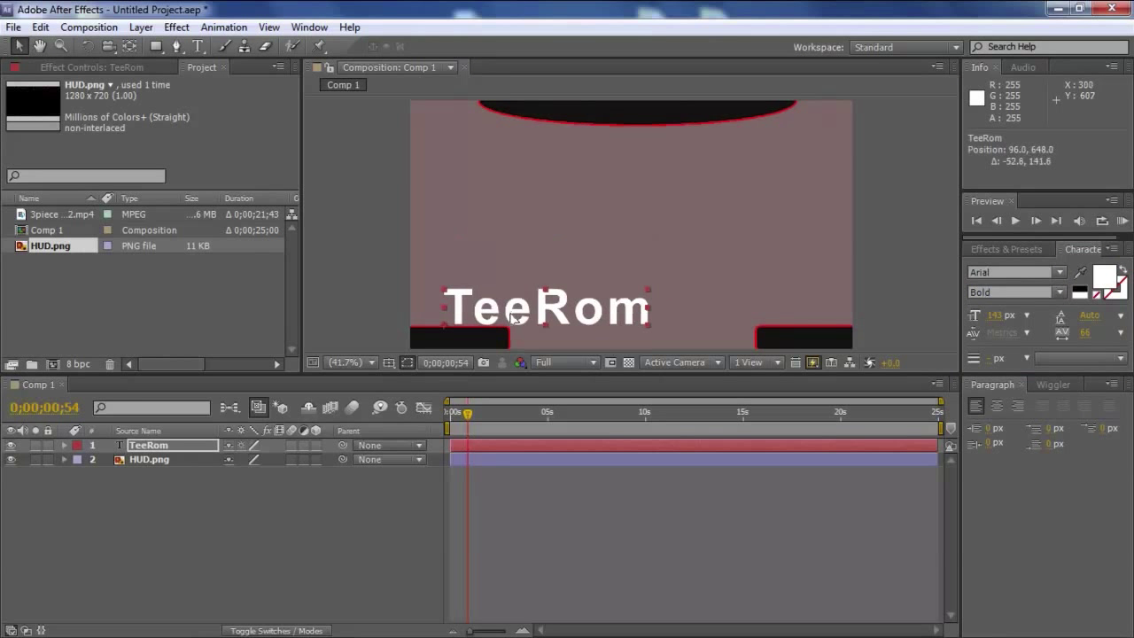
{"action": "left_click_drag", "start_coordinate": [545, 308], "coordinate": [514, 335]}
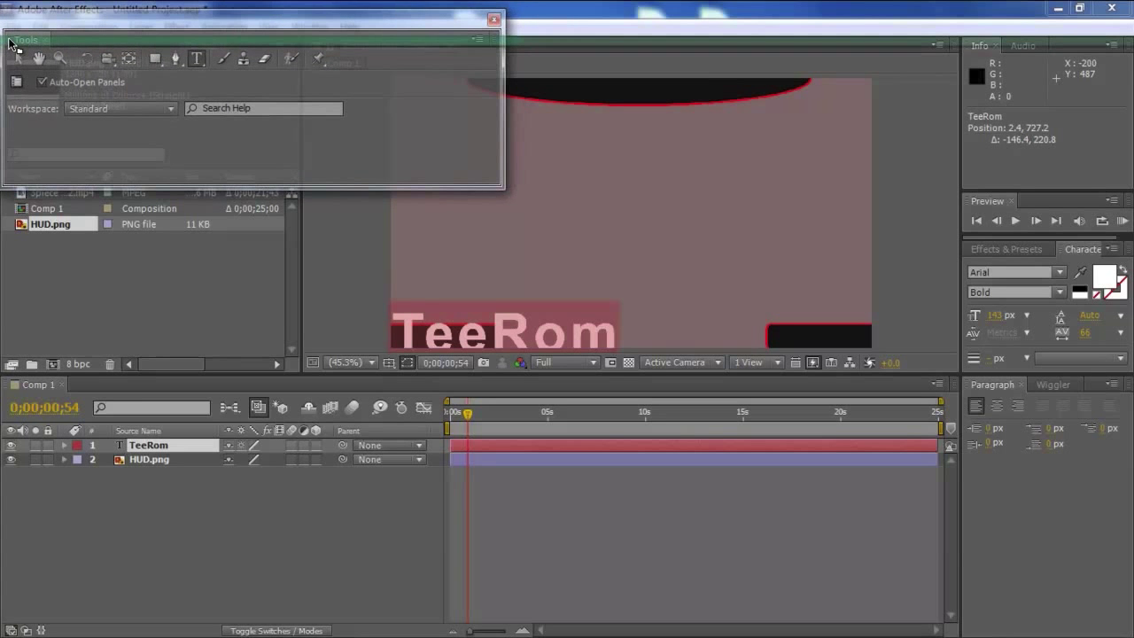
{"action": "left_click", "coordinate": [493, 18]}
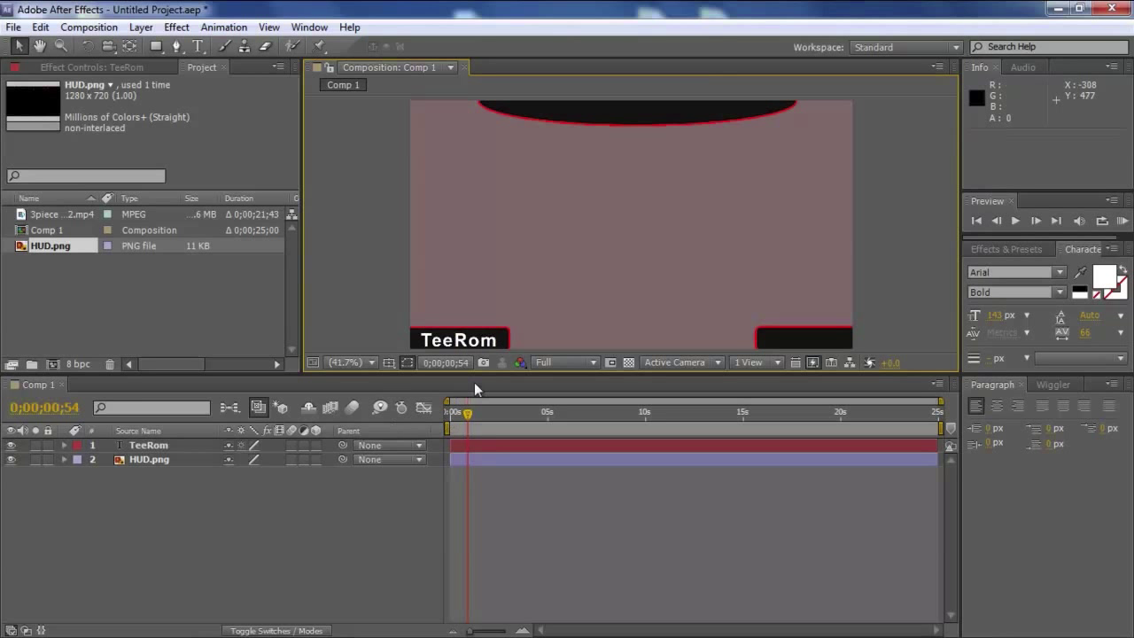
Step: Add a wiggle(10,10) expression to TeeRom's Opacity property
{"action": "double_click", "coordinate": [148, 445]}
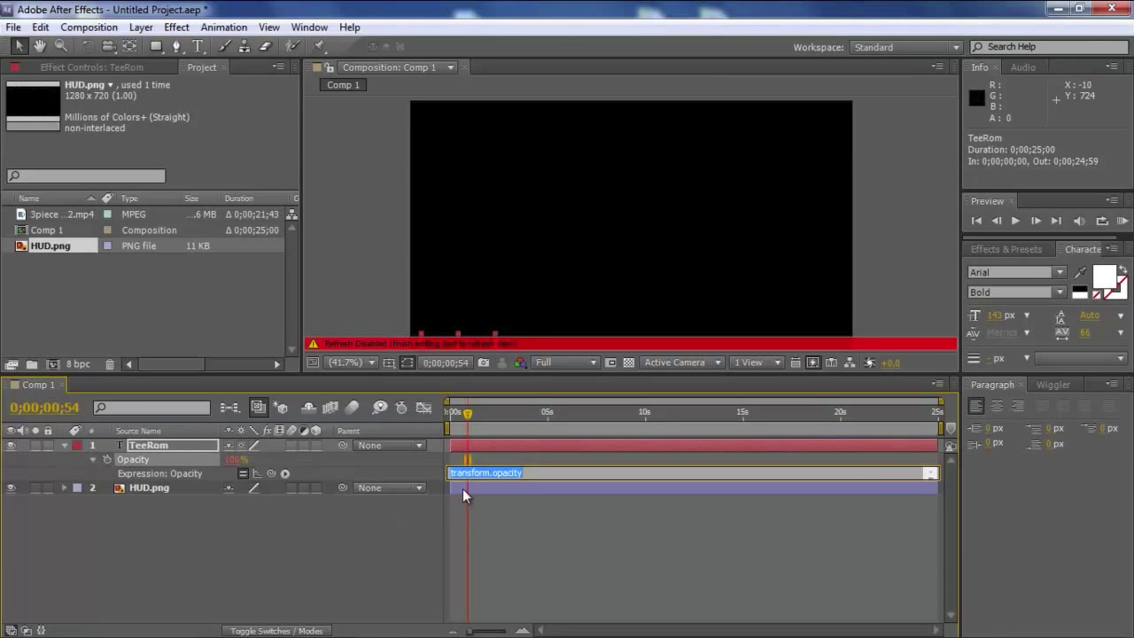
{"action": "type", "text": "wiggle"}
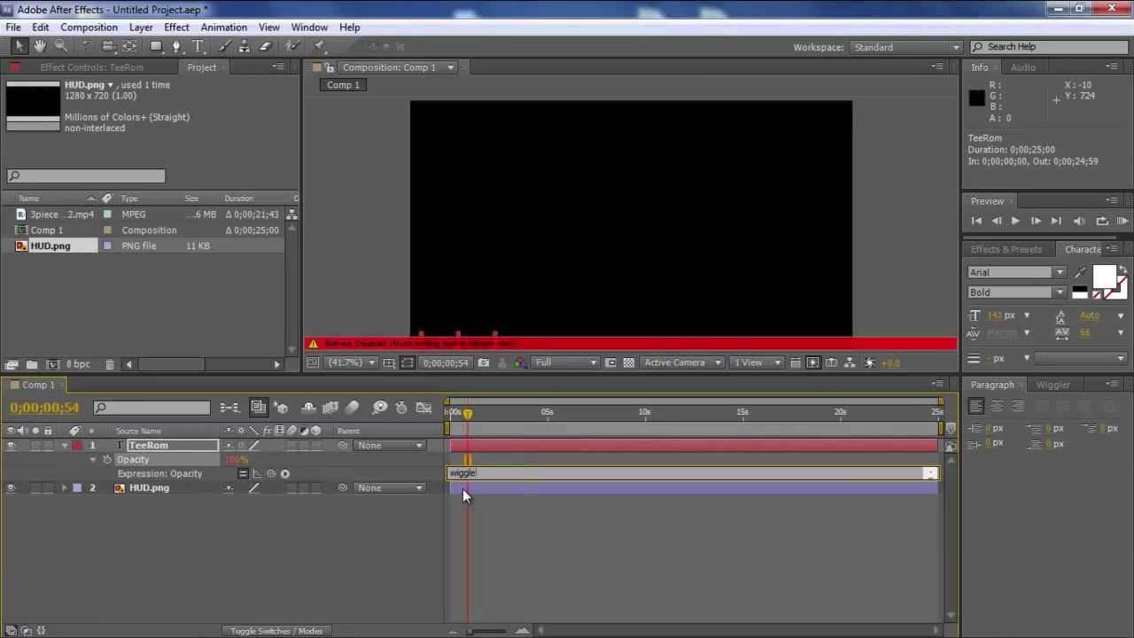
{"action": "type", "text": "("}
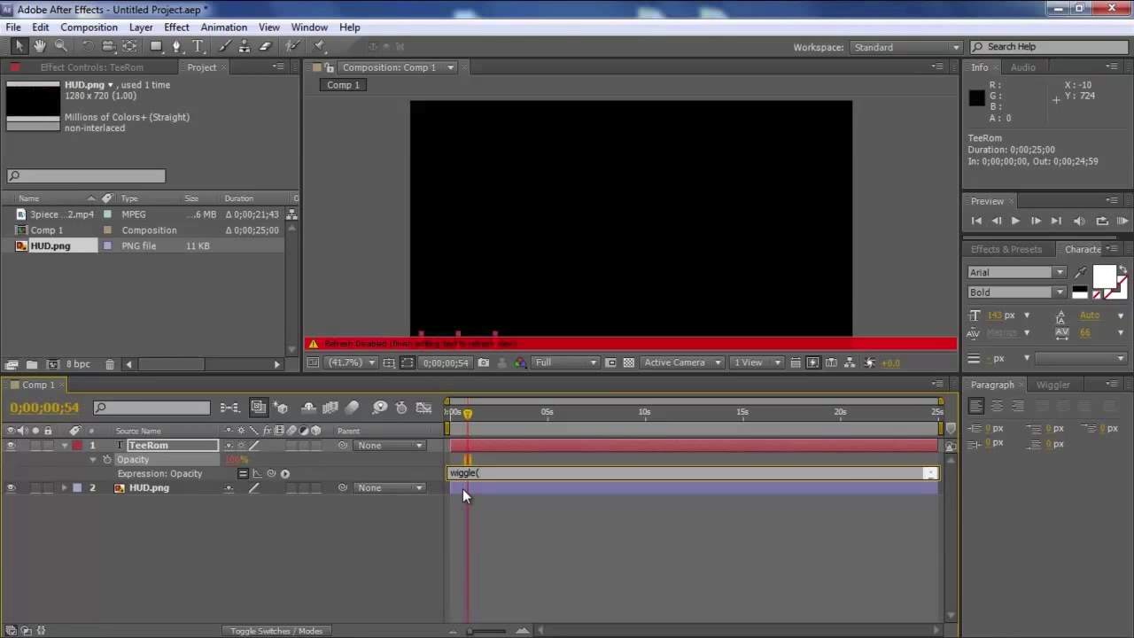
{"action": "type", "text": "5, 10)"}
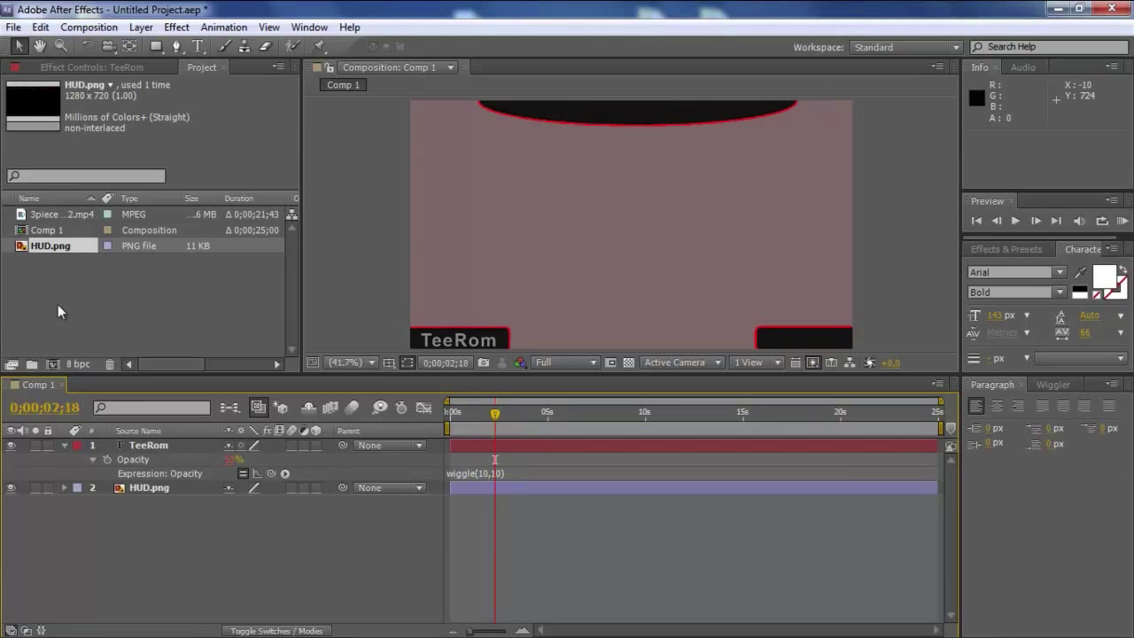
{"action": "left_click", "coordinate": [197, 46]}
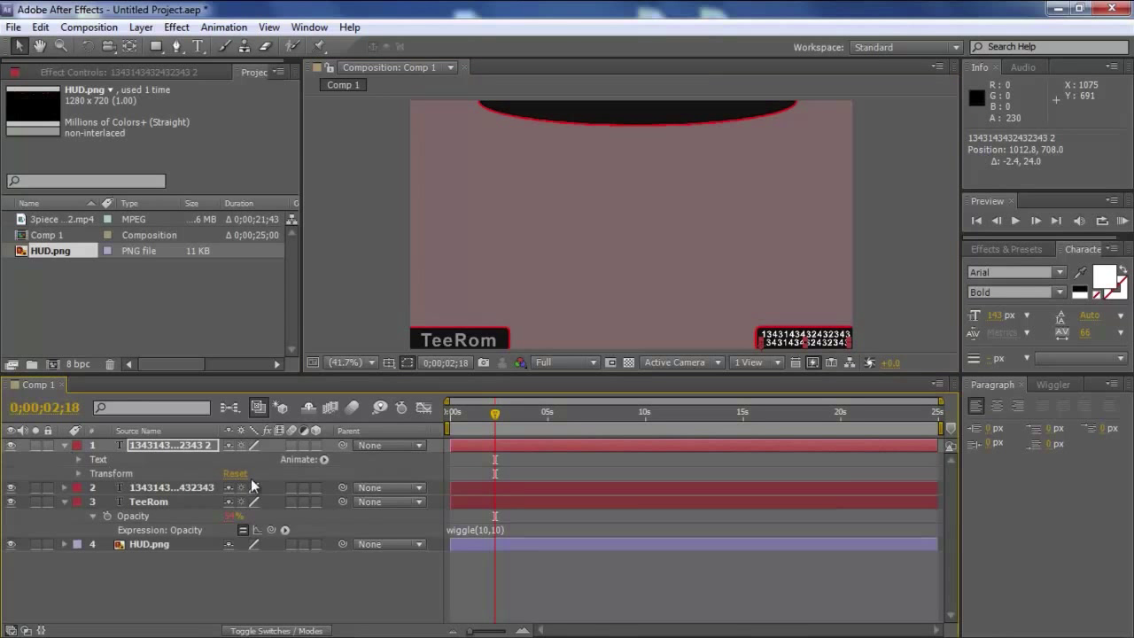
Step: Add a Character Offset animator to the number text, driven by a wiggle(10,10) expression
{"action": "left_click", "coordinate": [324, 459]}
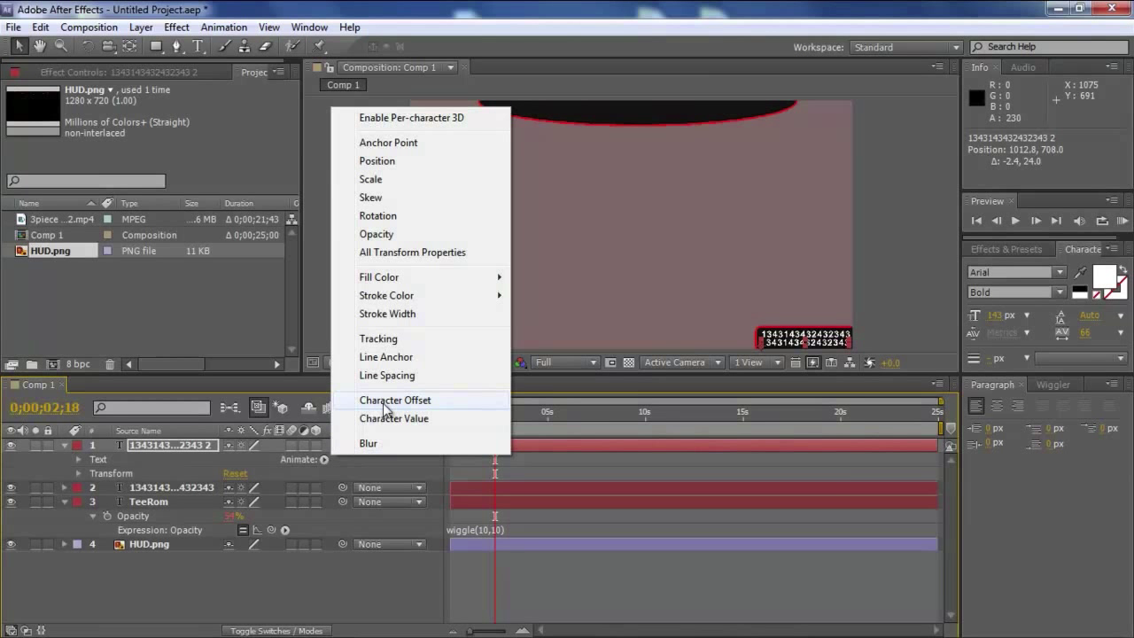
{"action": "left_click", "coordinate": [395, 399]}
{"action": "type", "text": "wiggle(1,10"}
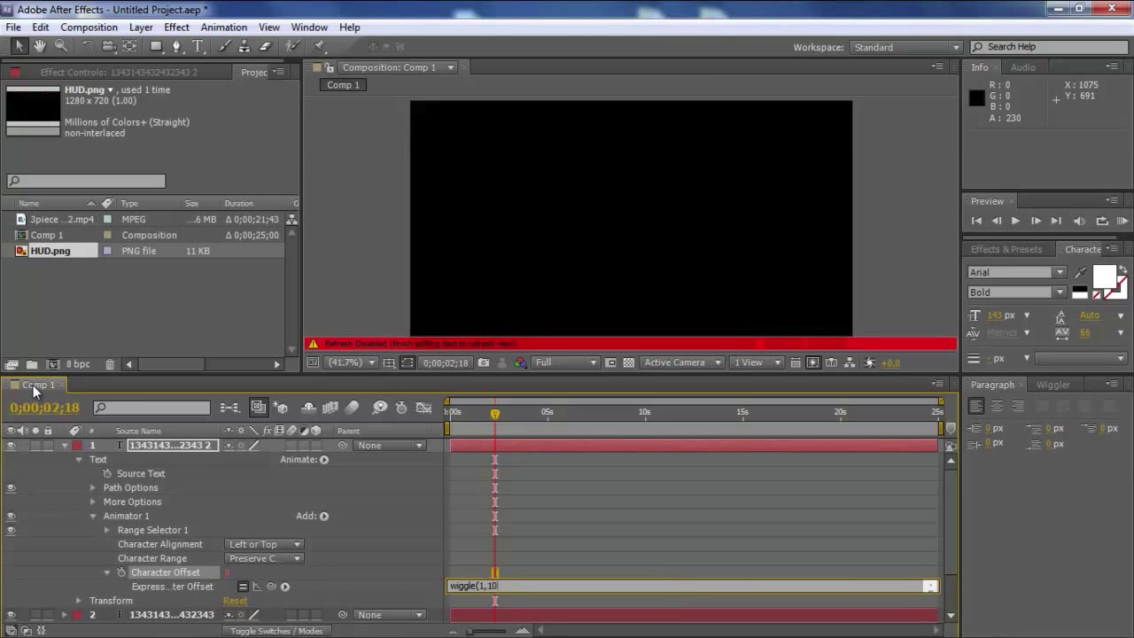
{"action": "key", "text": "BackSpace"}
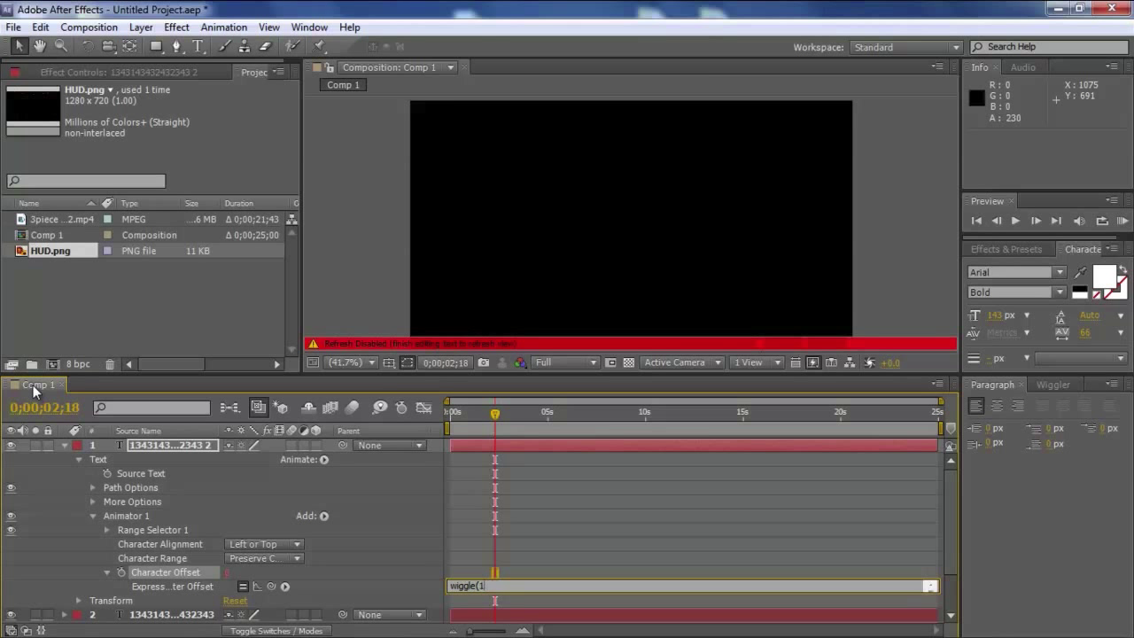
{"action": "type", "text": "0,10)"}
{"action": "type", "text": "wiggle"}
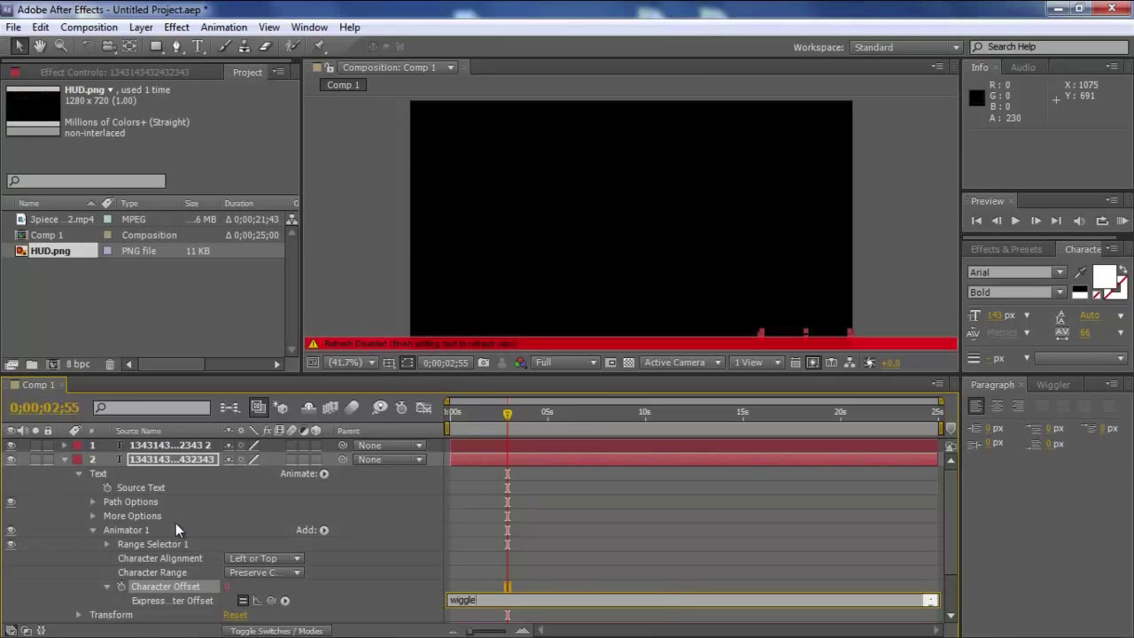
{"action": "type", "text": ")10, 10"}
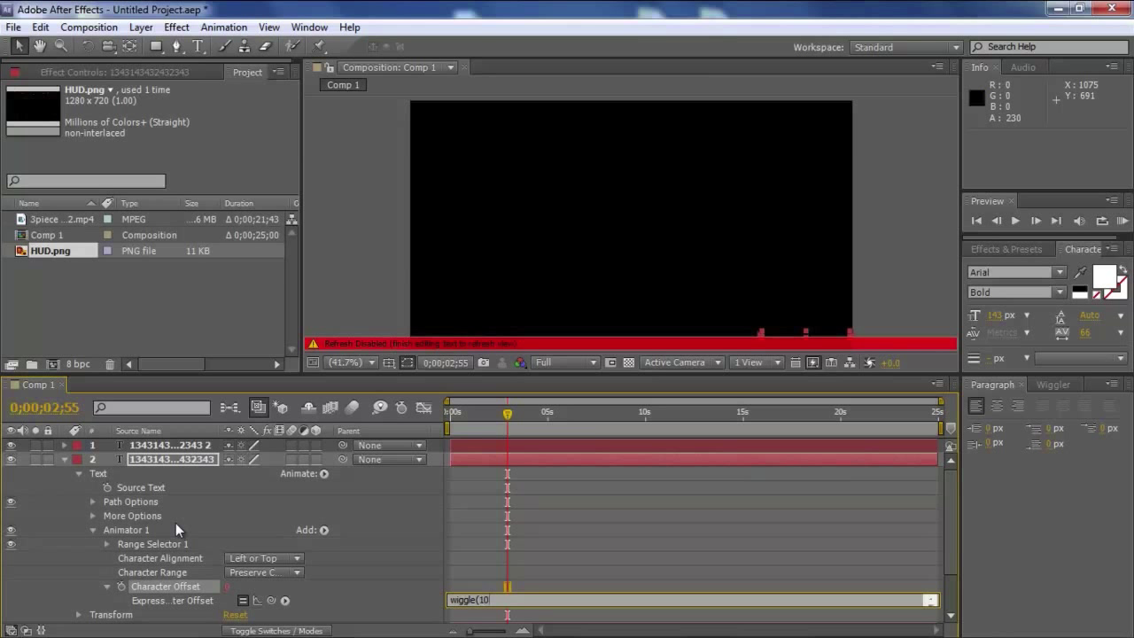
{"action": "type", "text": ",10)"}
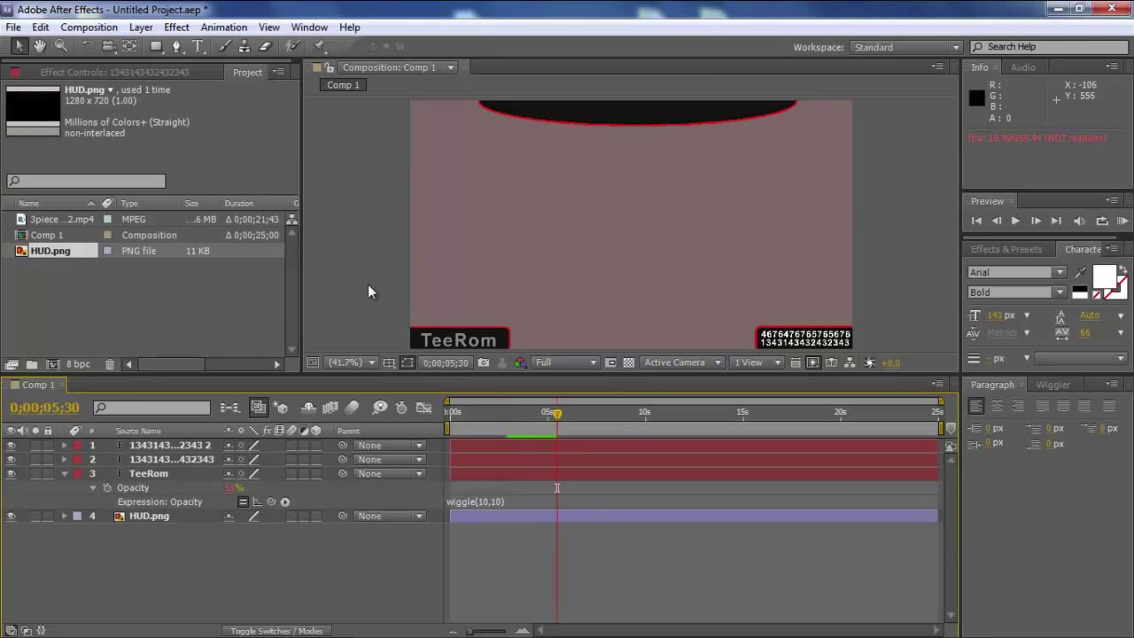
Step: Import CrouchWalkLeft.mp4 from the Greenscreen Footage folder into Comp 1
{"action": "left_click", "coordinate": [13, 26]}
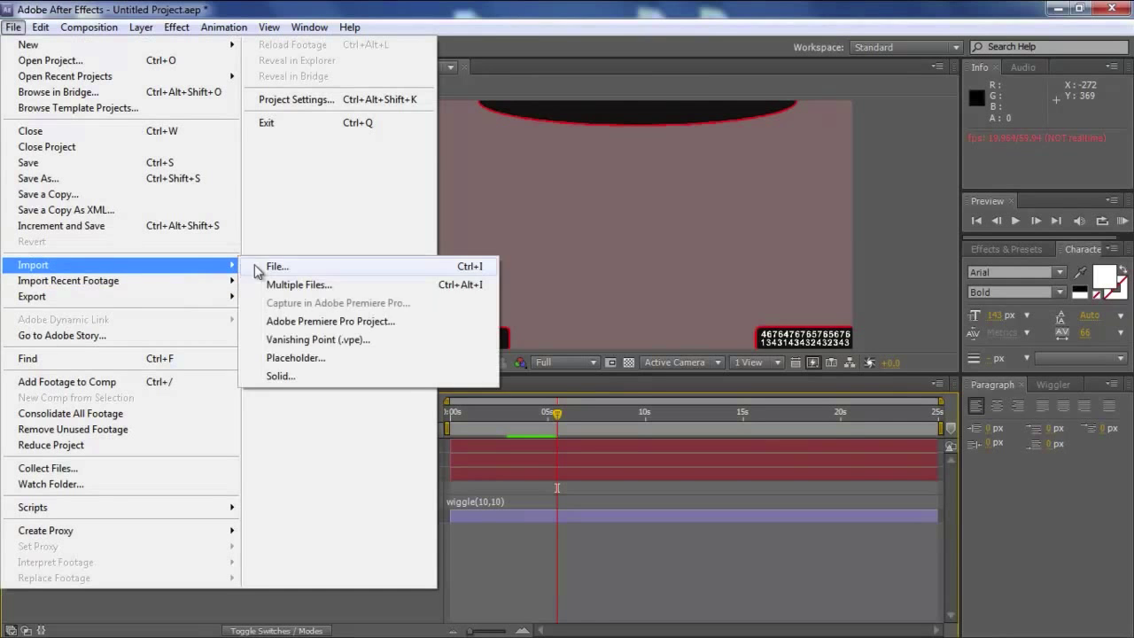
{"action": "left_click", "coordinate": [278, 266]}
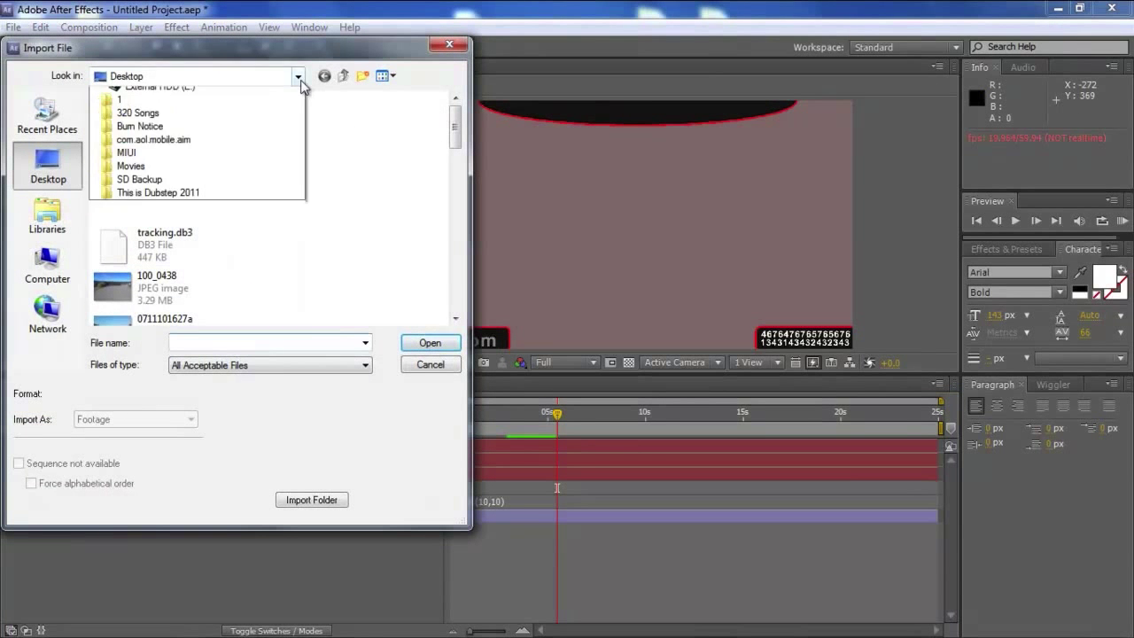
{"action": "left_click", "coordinate": [160, 86]}
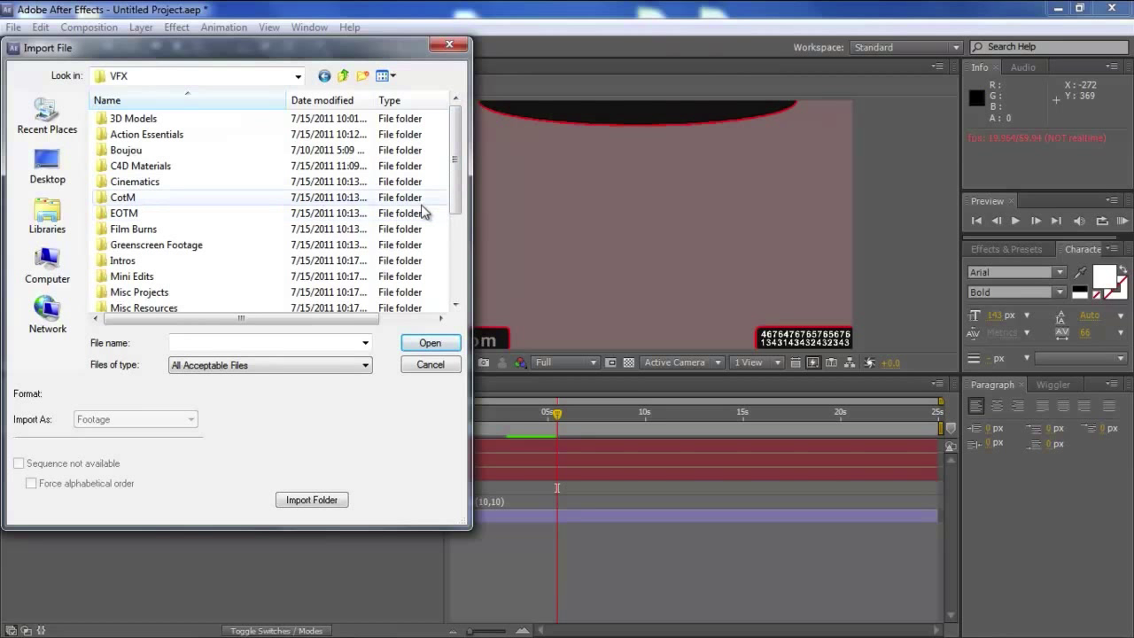
{"action": "mouse_move", "coordinate": [144, 311]}
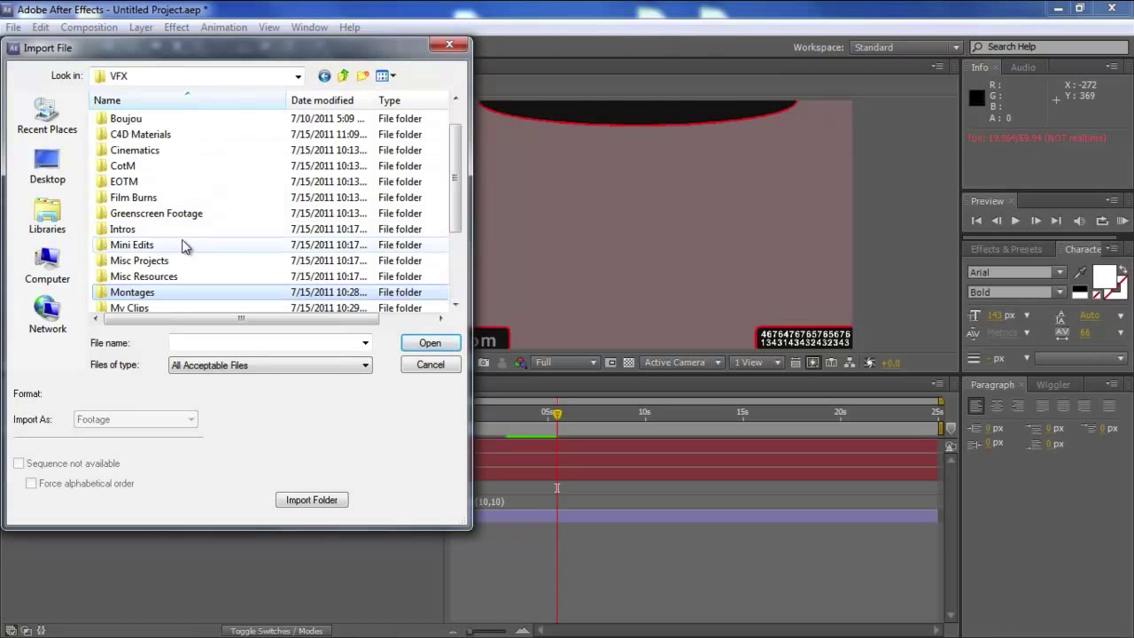
{"action": "double_click", "coordinate": [156, 213]}
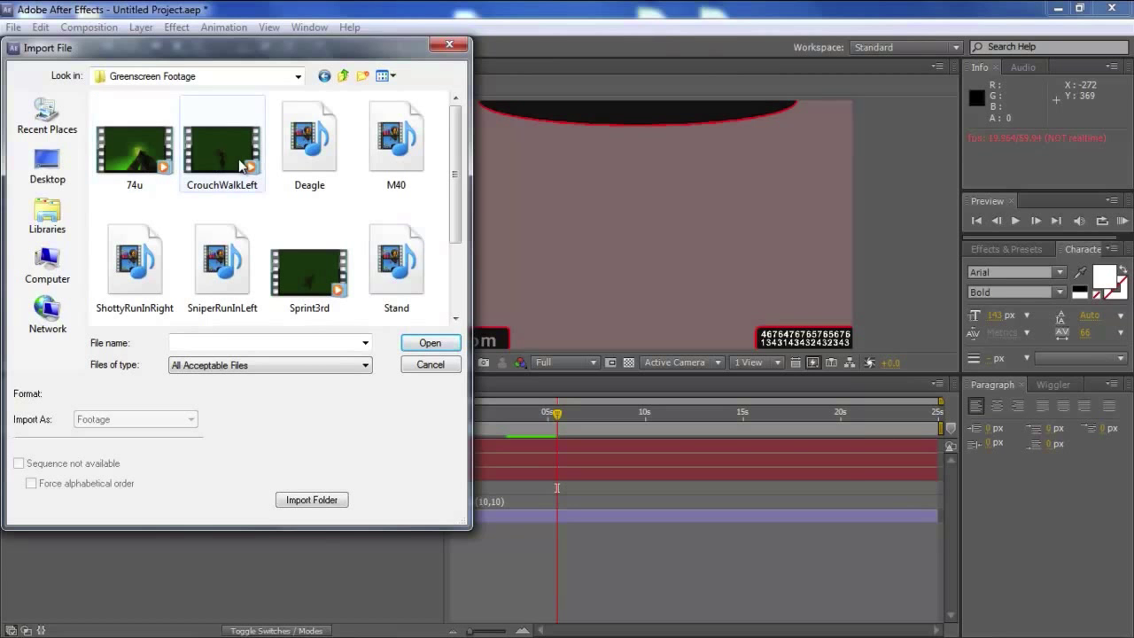
{"action": "left_click", "coordinate": [430, 343]}
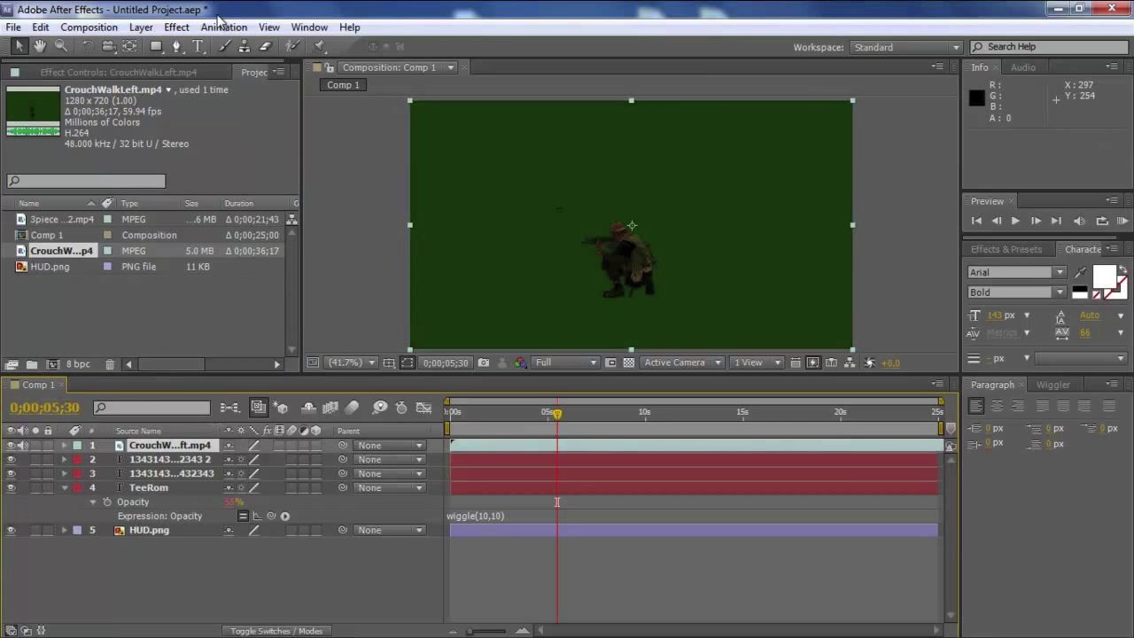
Step: Color Key the green backdrop with Edge Thin 1 and Edge Feather 4.9, then scale the soldier down
{"action": "left_click", "coordinate": [175, 27]}
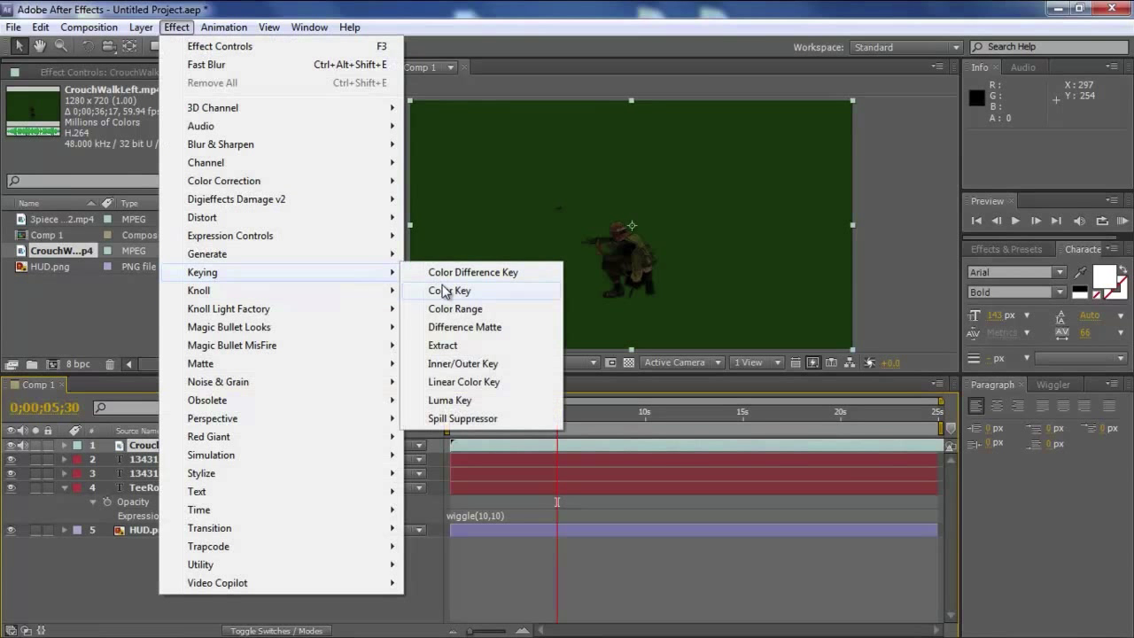
{"action": "left_click", "coordinate": [450, 291]}
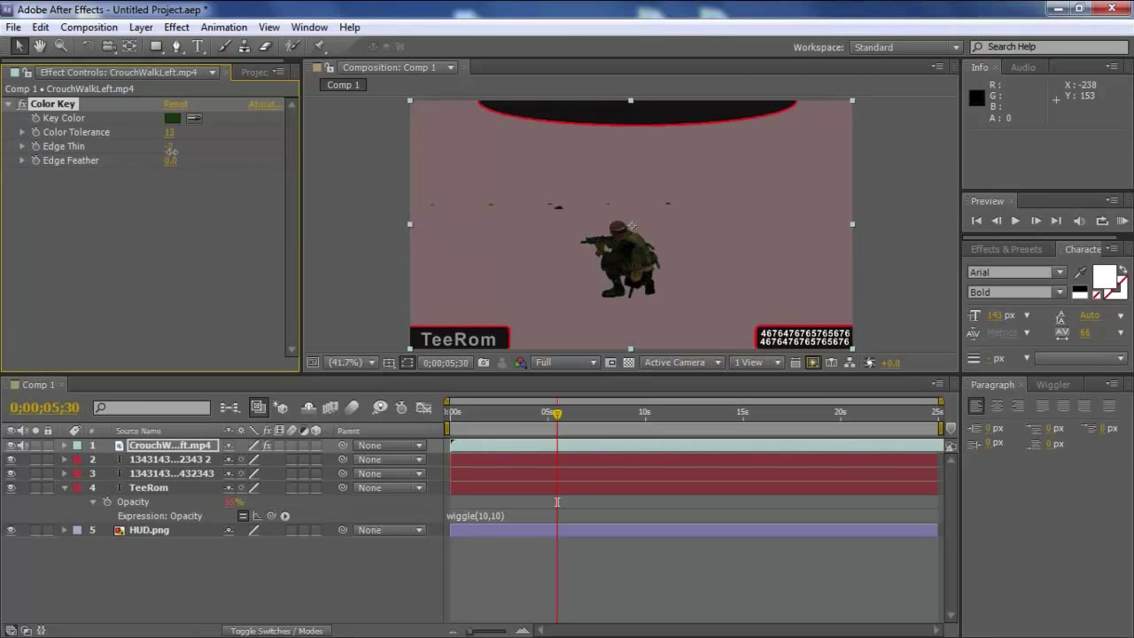
{"action": "left_click", "coordinate": [168, 146]}
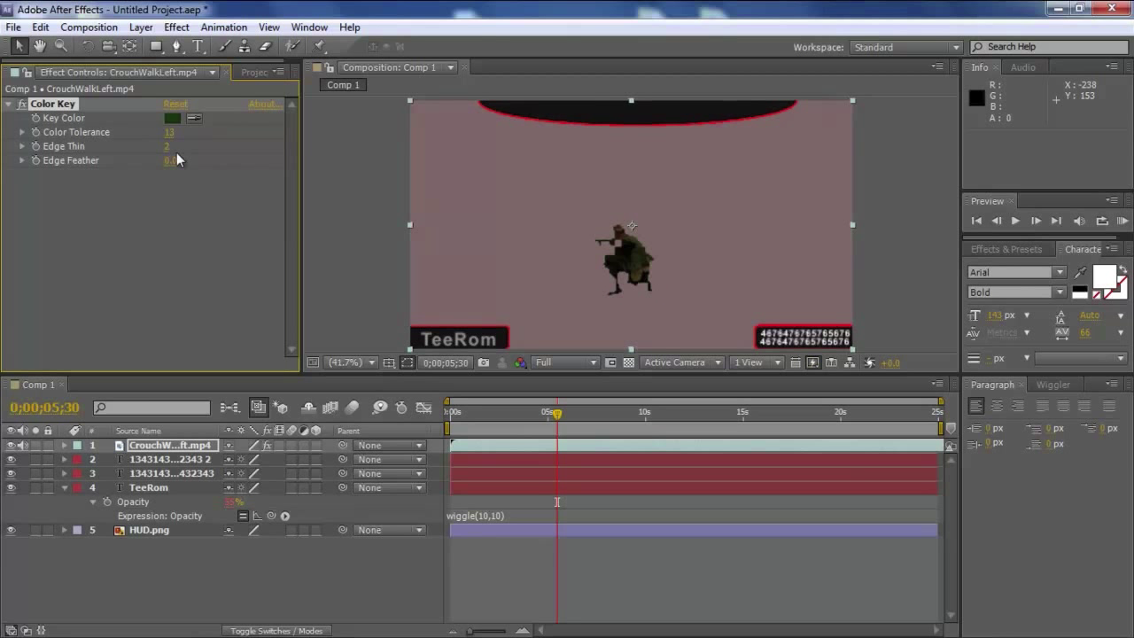
{"action": "left_click", "coordinate": [177, 146]}
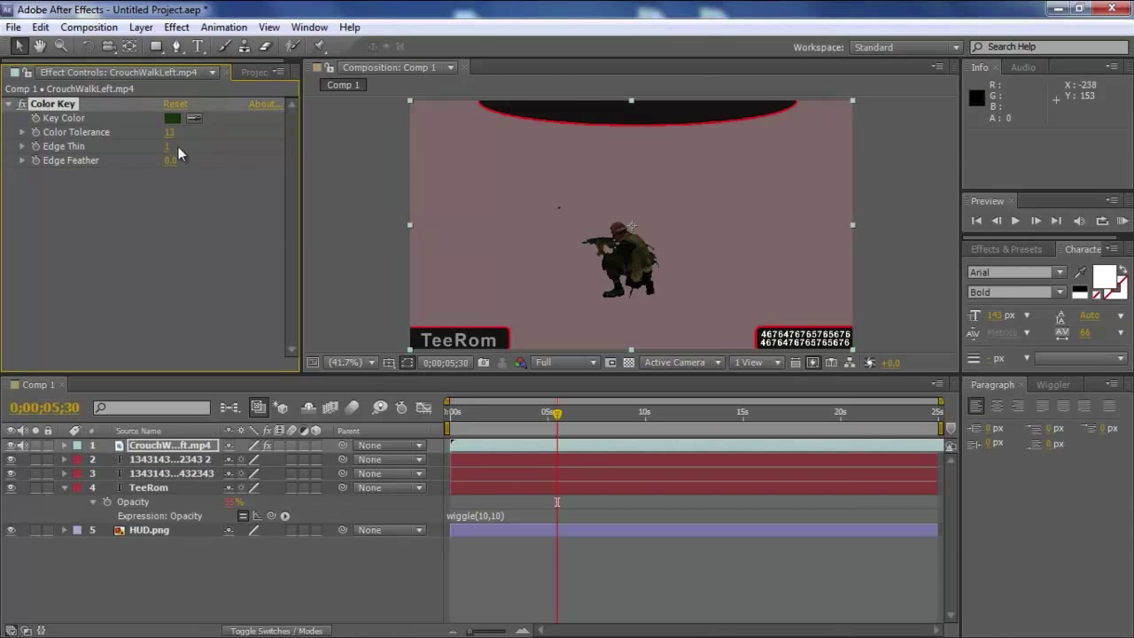
{"action": "double_click", "coordinate": [170, 132]}
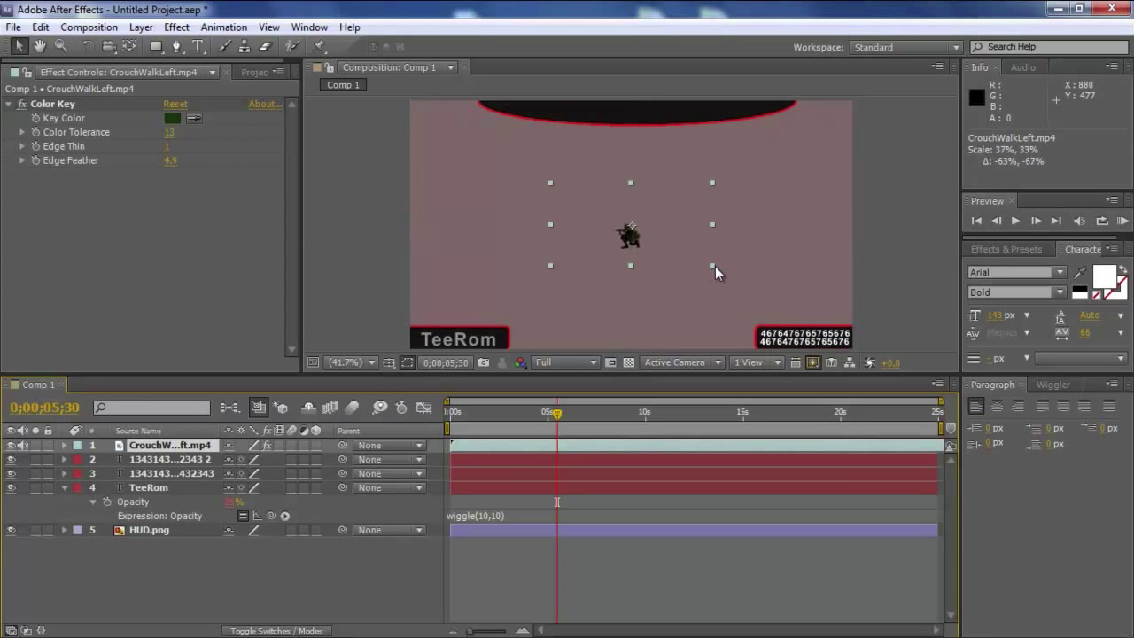
{"action": "left_click_drag", "start_coordinate": [629, 236], "coordinate": [637, 115]}
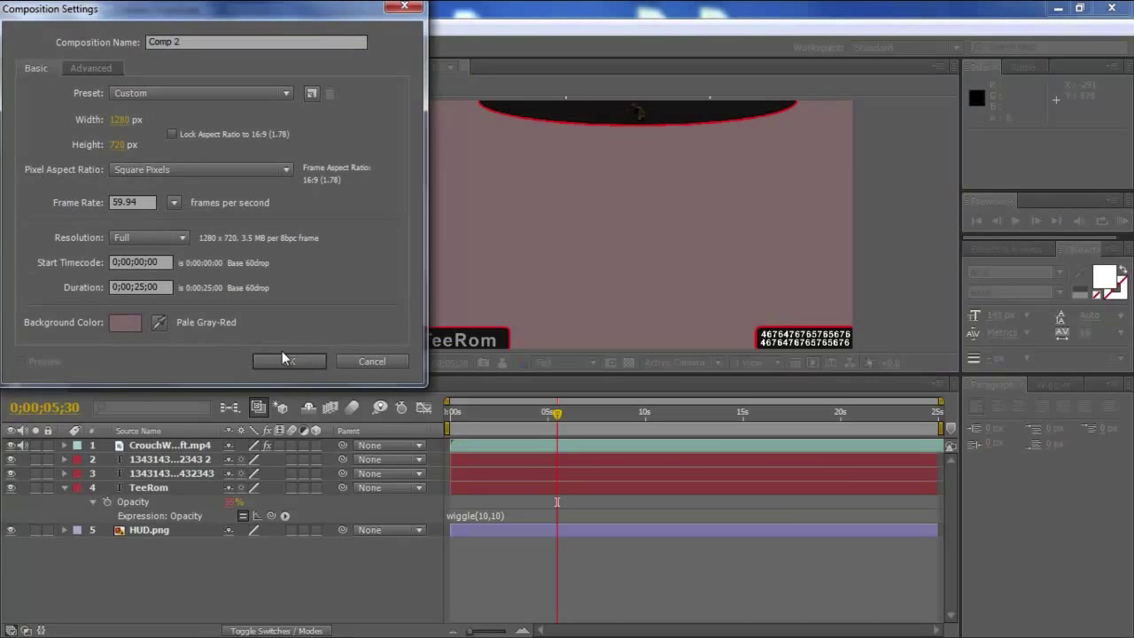
Step: Set the new Comp 2's background colour to black and create the composition
{"action": "left_click", "coordinate": [125, 322]}
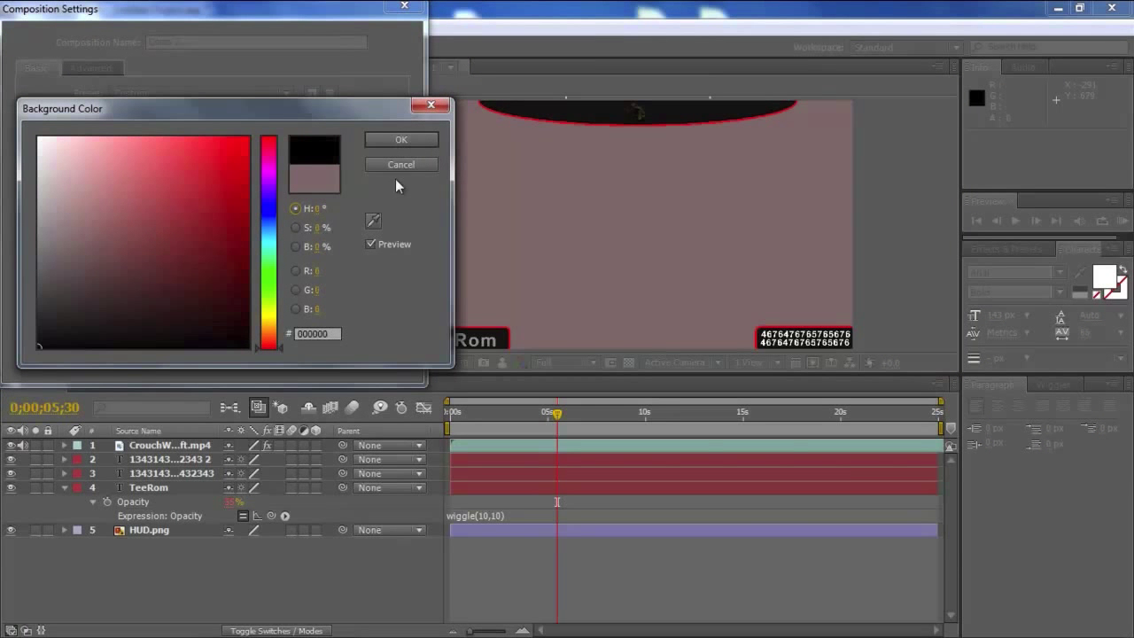
{"action": "left_click", "coordinate": [400, 139]}
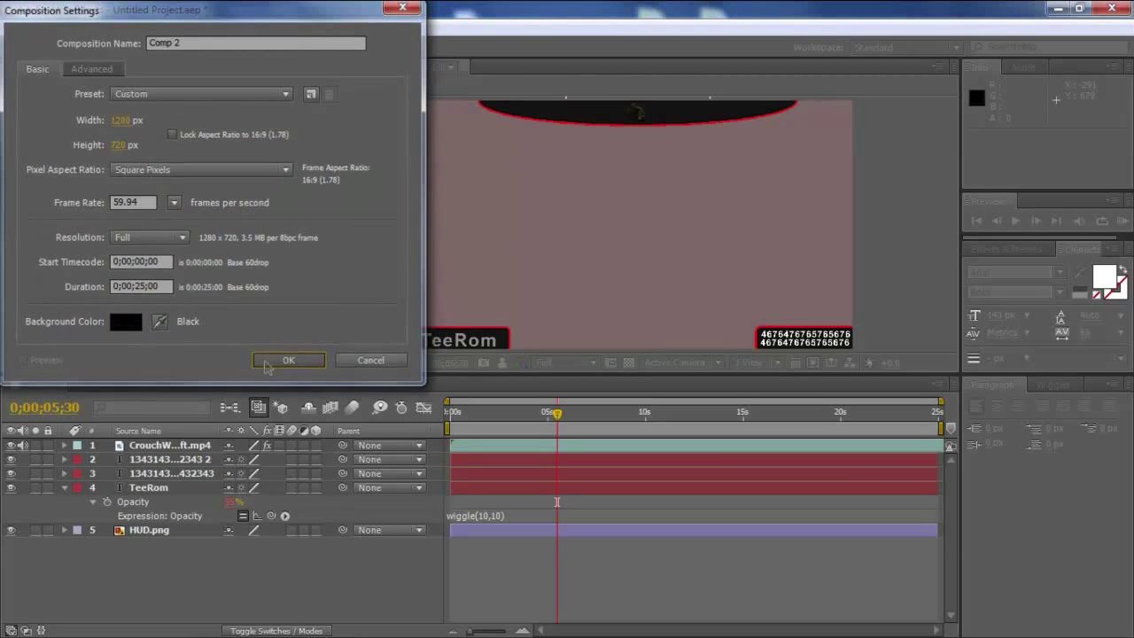
{"action": "left_click", "coordinate": [288, 359]}
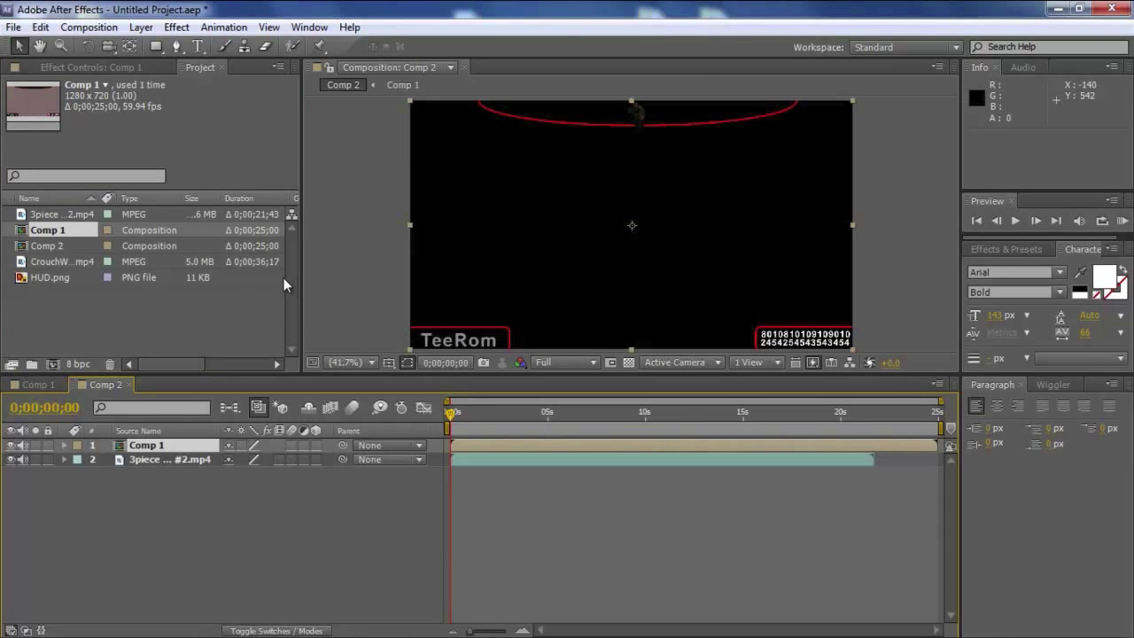
{"action": "left_click_drag", "start_coordinate": [450, 411], "coordinate": [546, 411]}
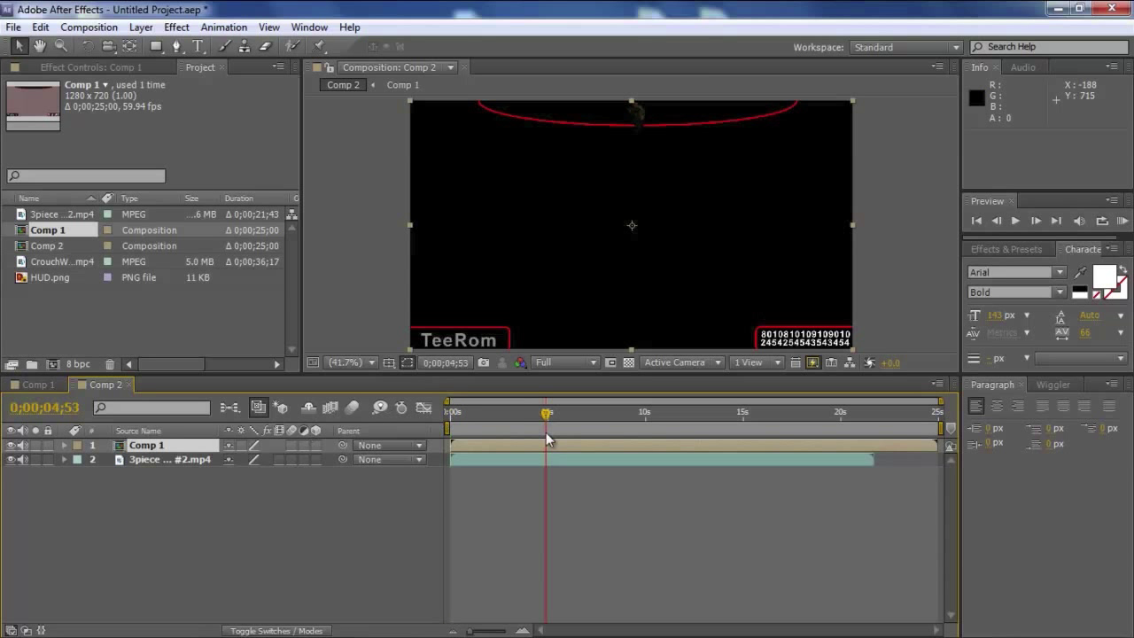
{"action": "mouse_move", "coordinate": [279, 31]}
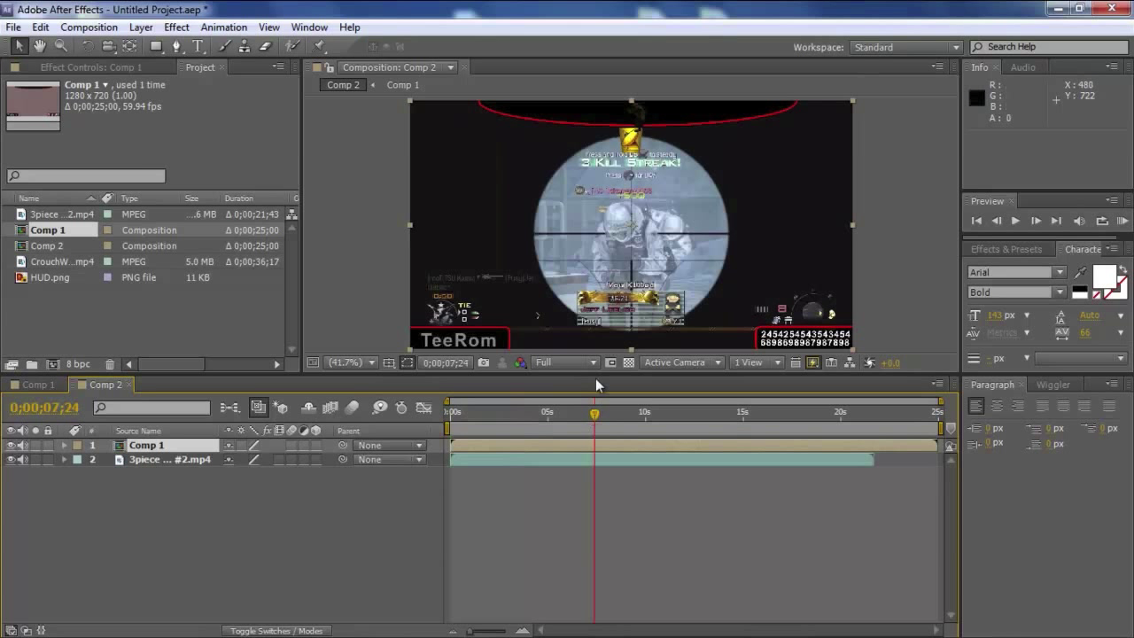
{"action": "mouse_move", "coordinate": [616, 335]}
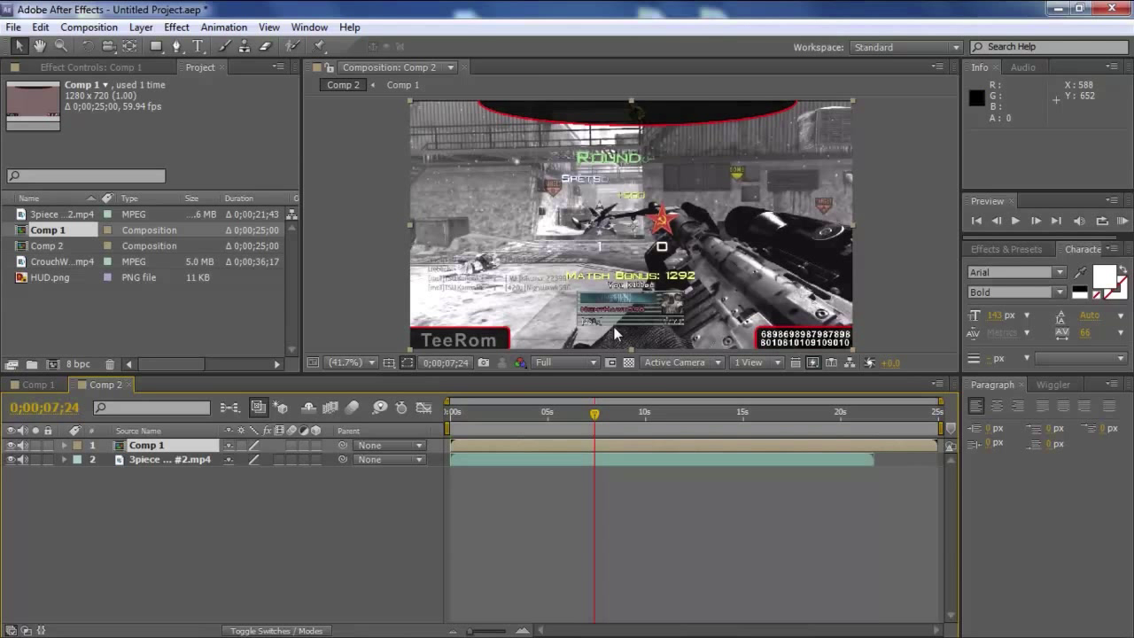
Step: Set the Comp 1 layer's Opacity to 75% inside Comp 2
{"action": "left_click", "coordinate": [64, 445]}
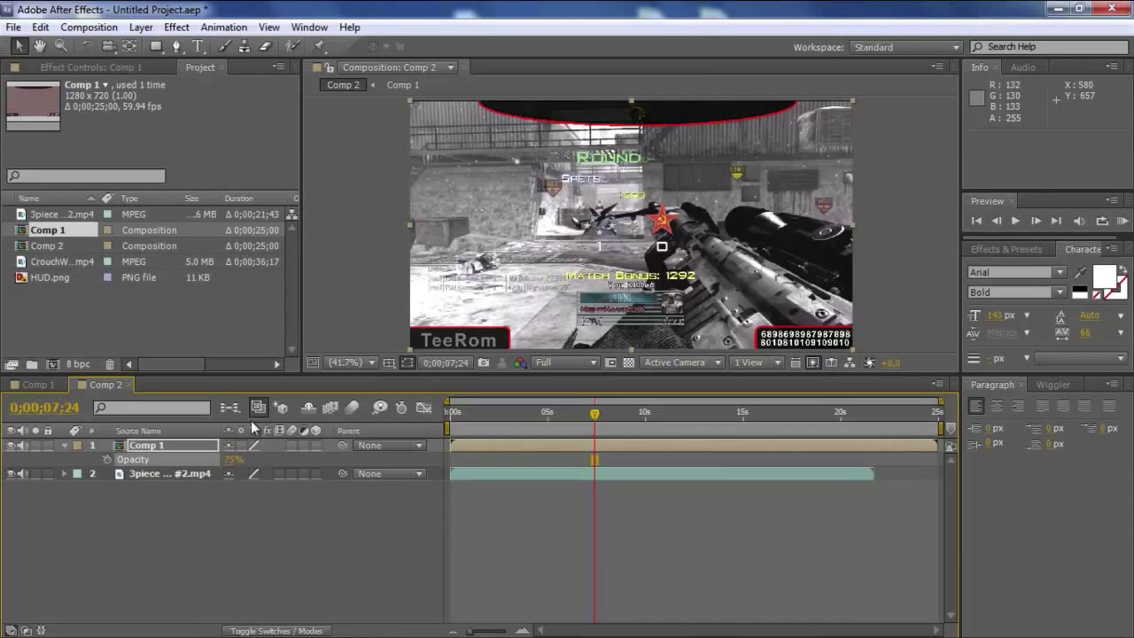
{"action": "mouse_move", "coordinate": [342, 535]}
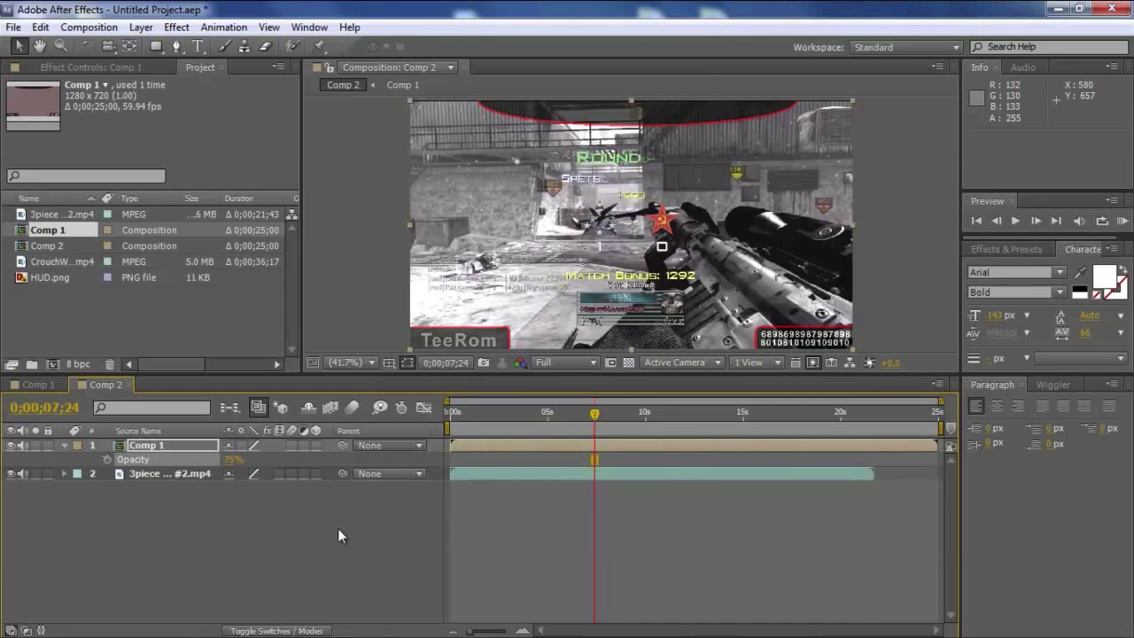
{"action": "mouse_move", "coordinate": [479, 428]}
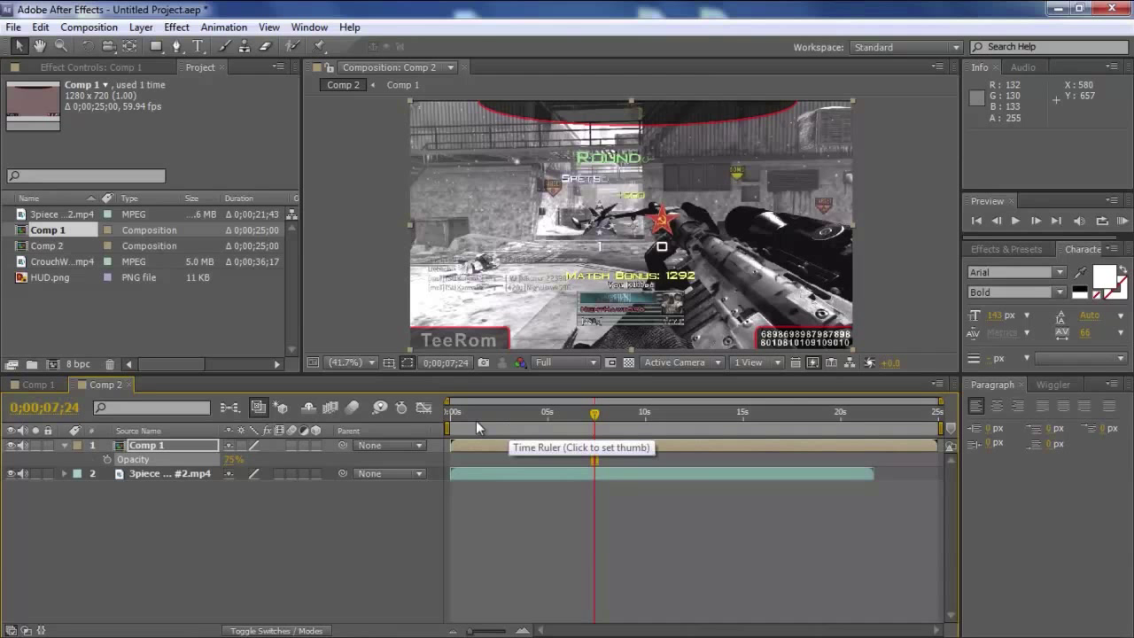
{"action": "mouse_move", "coordinate": [353, 400]}
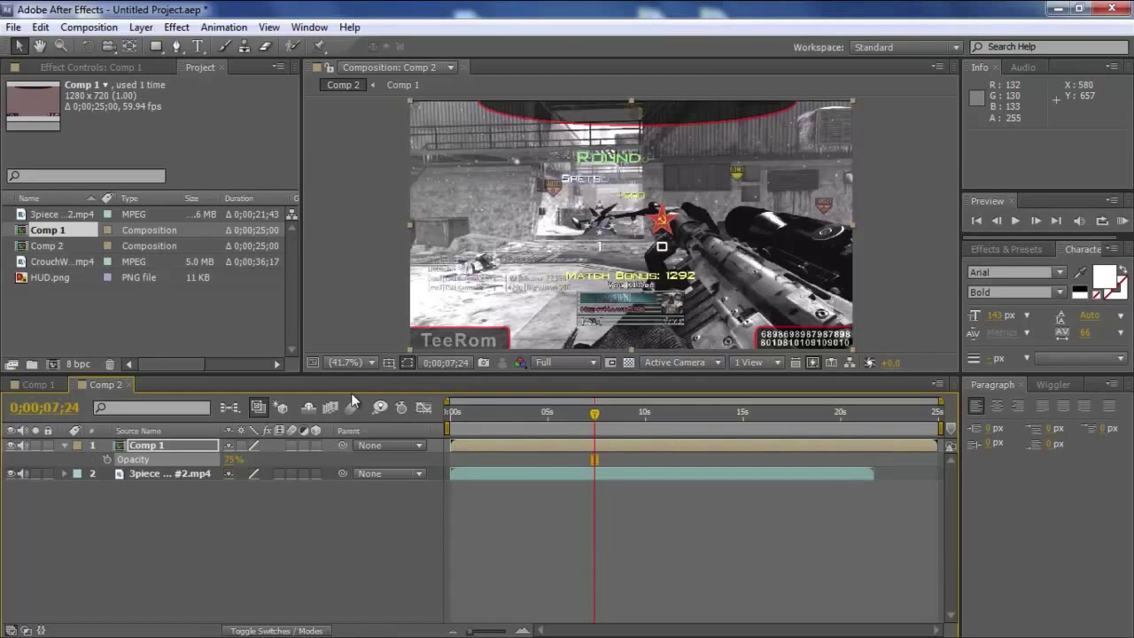
{"action": "mouse_move", "coordinate": [360, 319]}
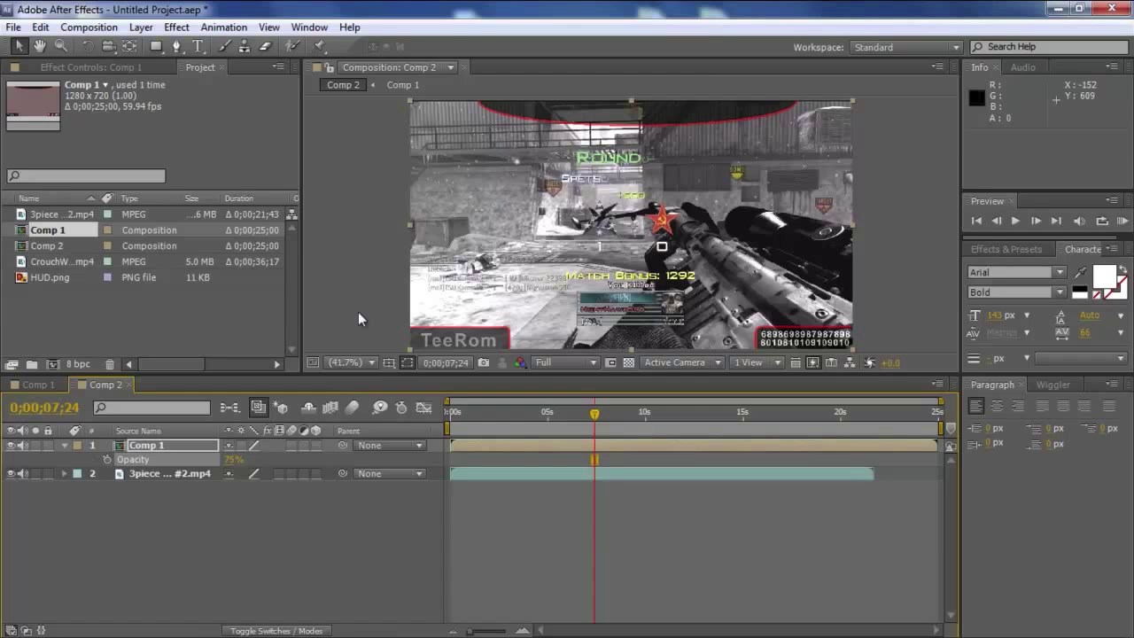
{"action": "mouse_move", "coordinate": [501, 170]}
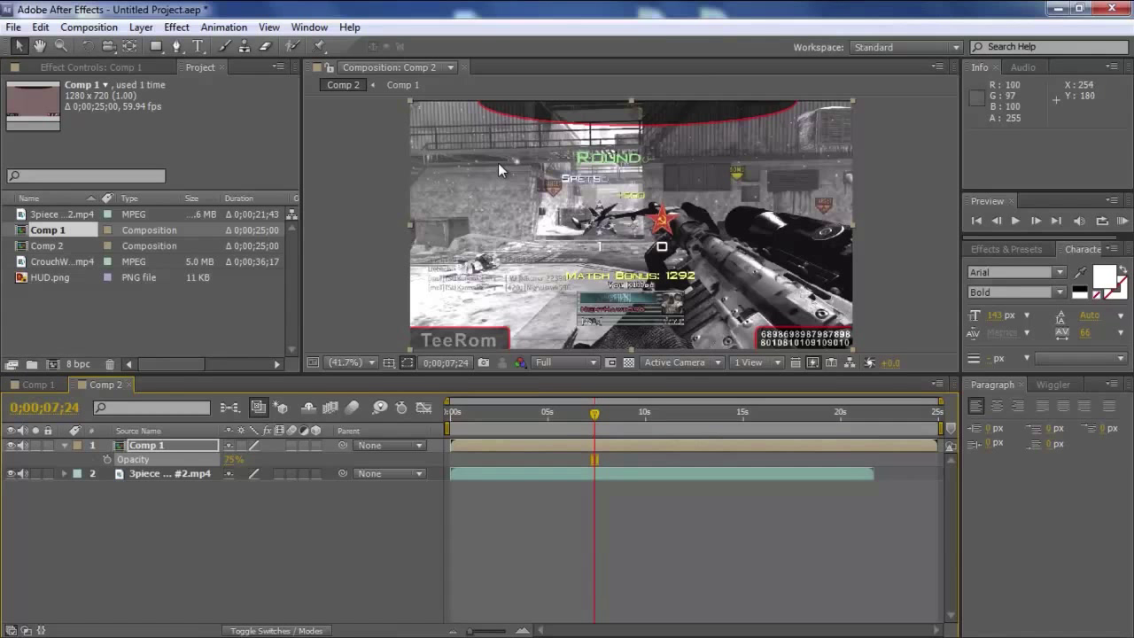